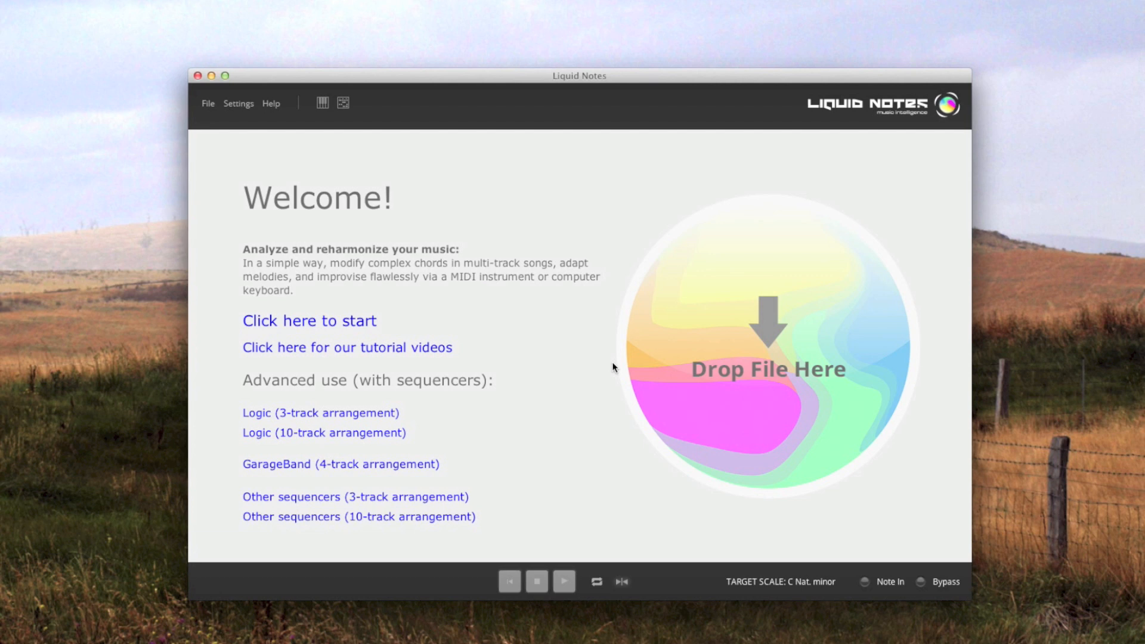
- Load the Movie theme template with keynote C from the File menu
click(207, 102)
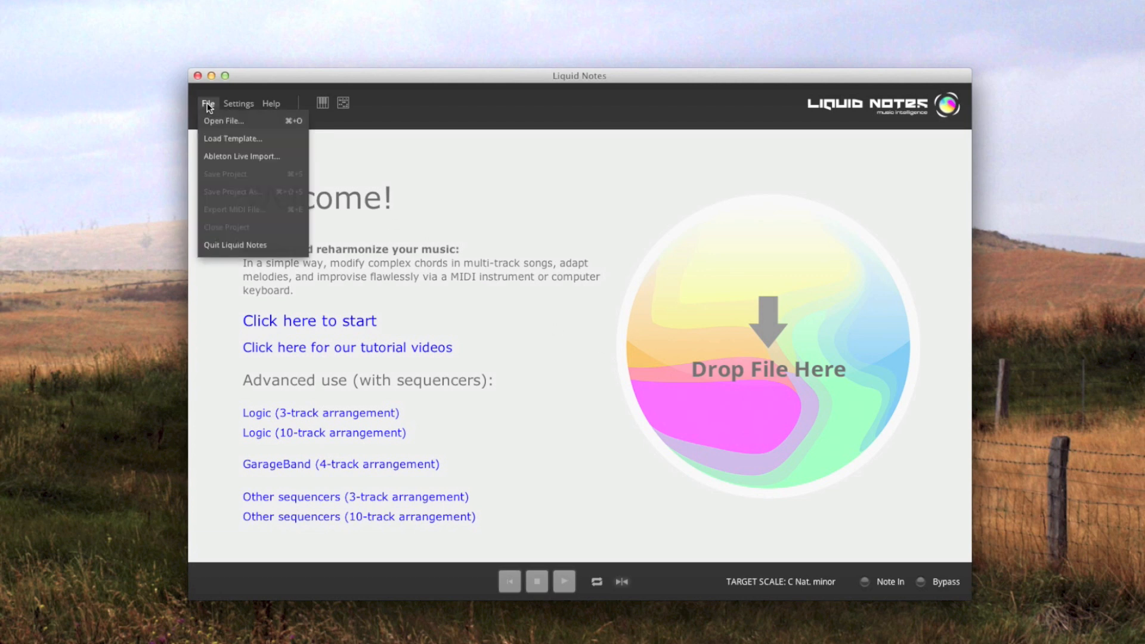
click(233, 138)
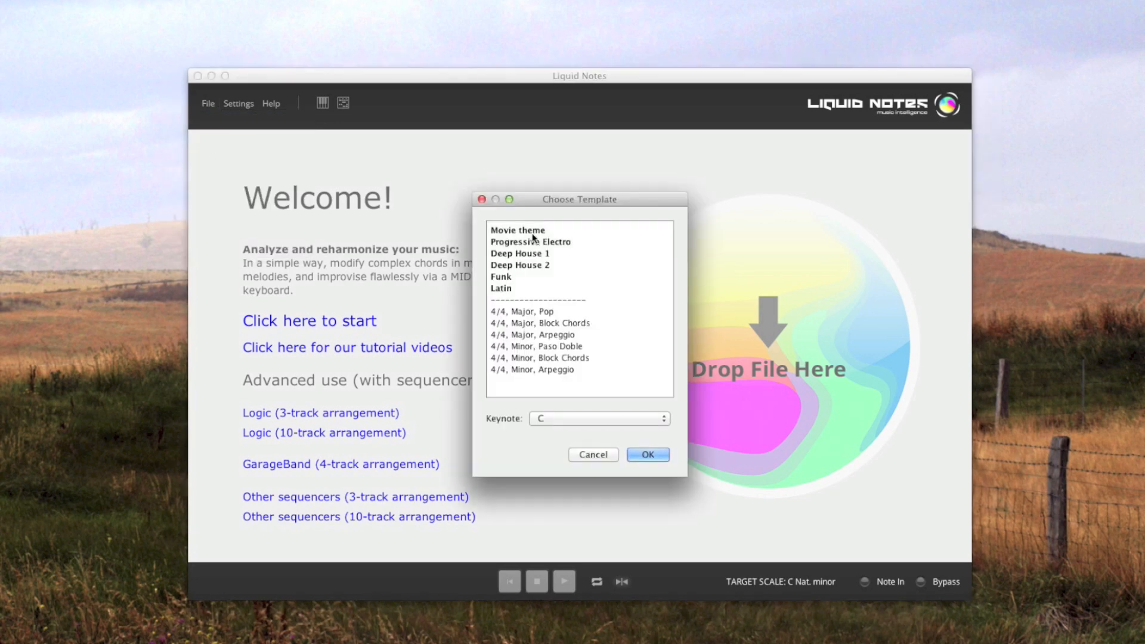
click(646, 454)
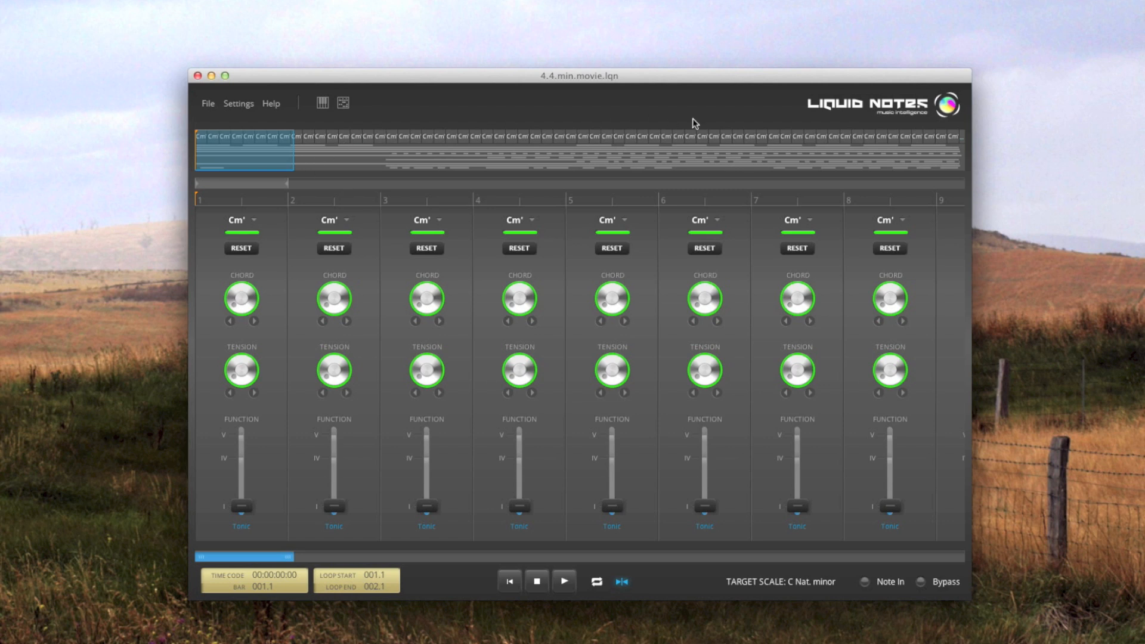
mouse_move(357, 165)
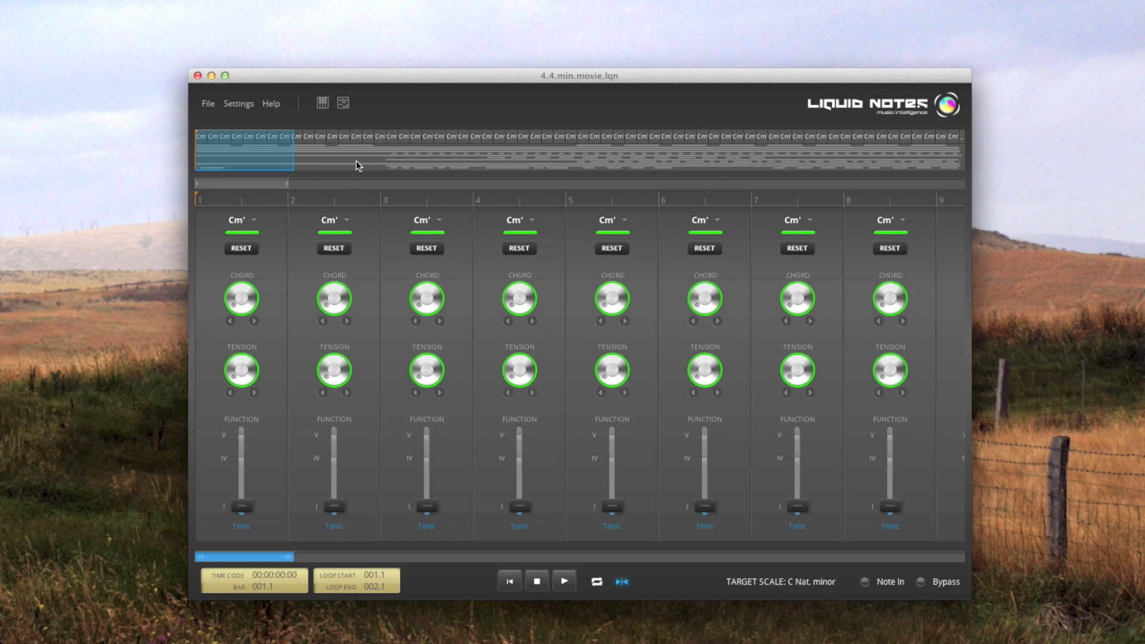
mouse_move(381, 135)
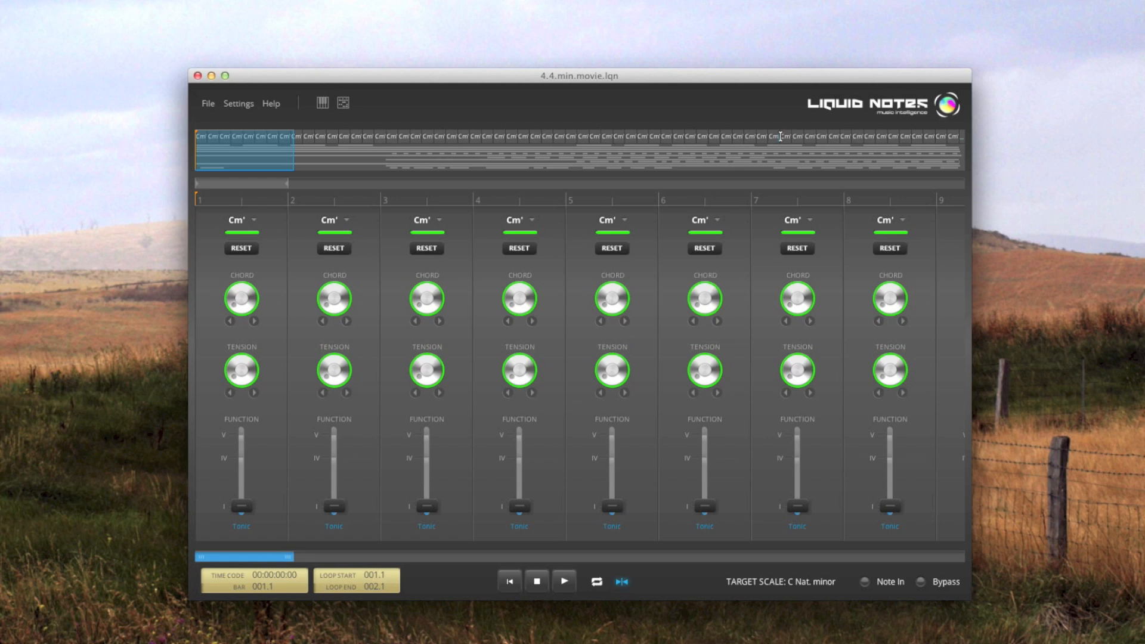
mouse_move(769, 158)
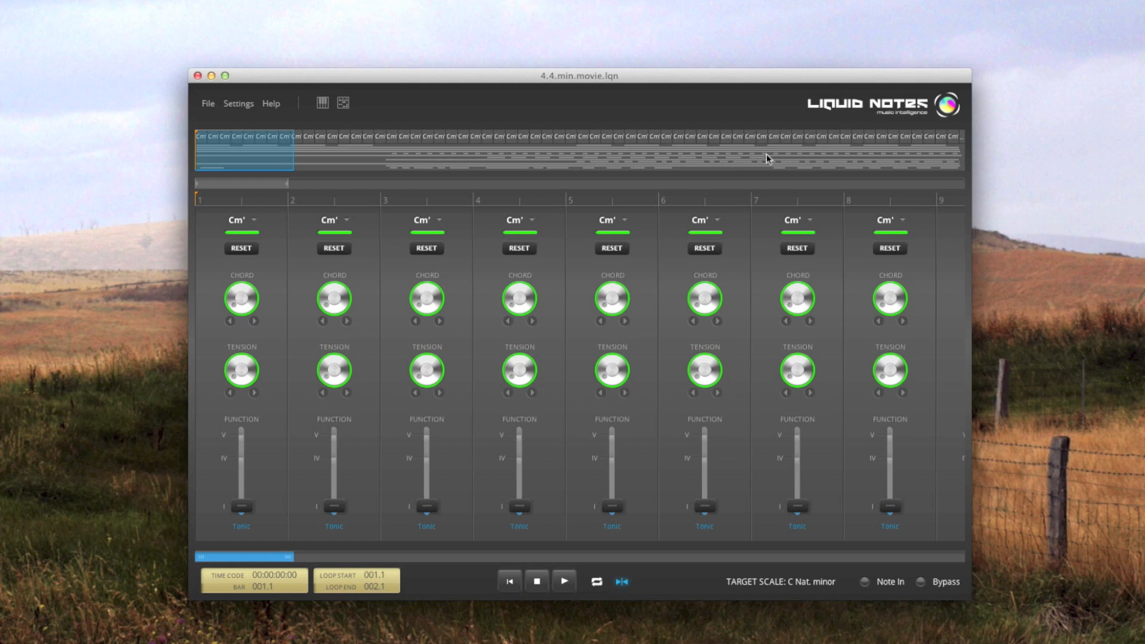
mouse_move(439, 154)
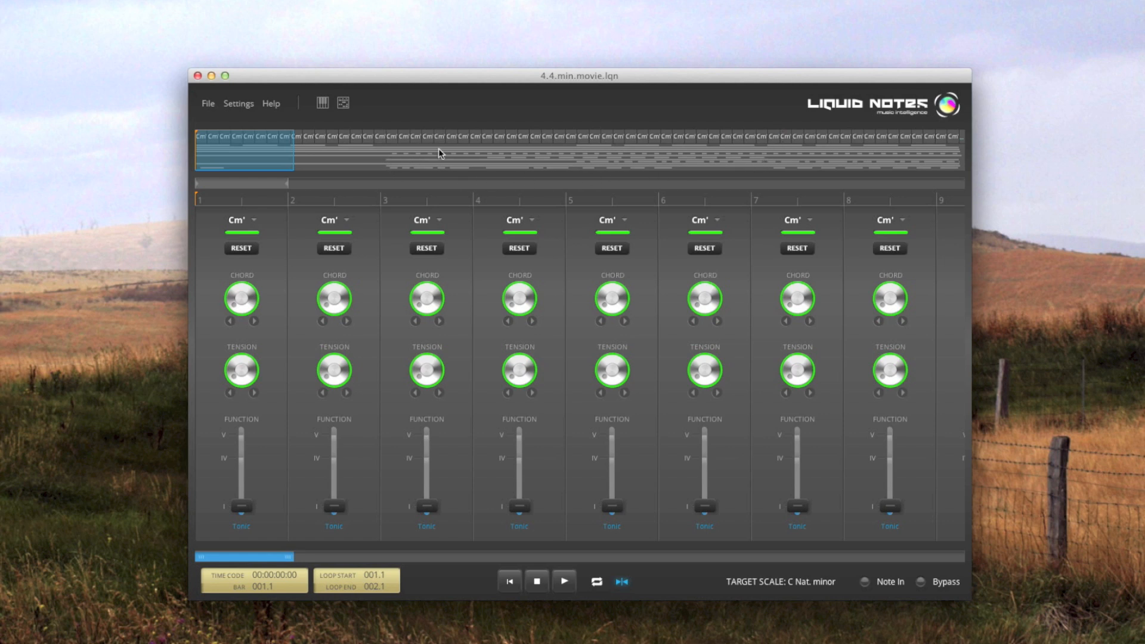
mouse_move(414, 164)
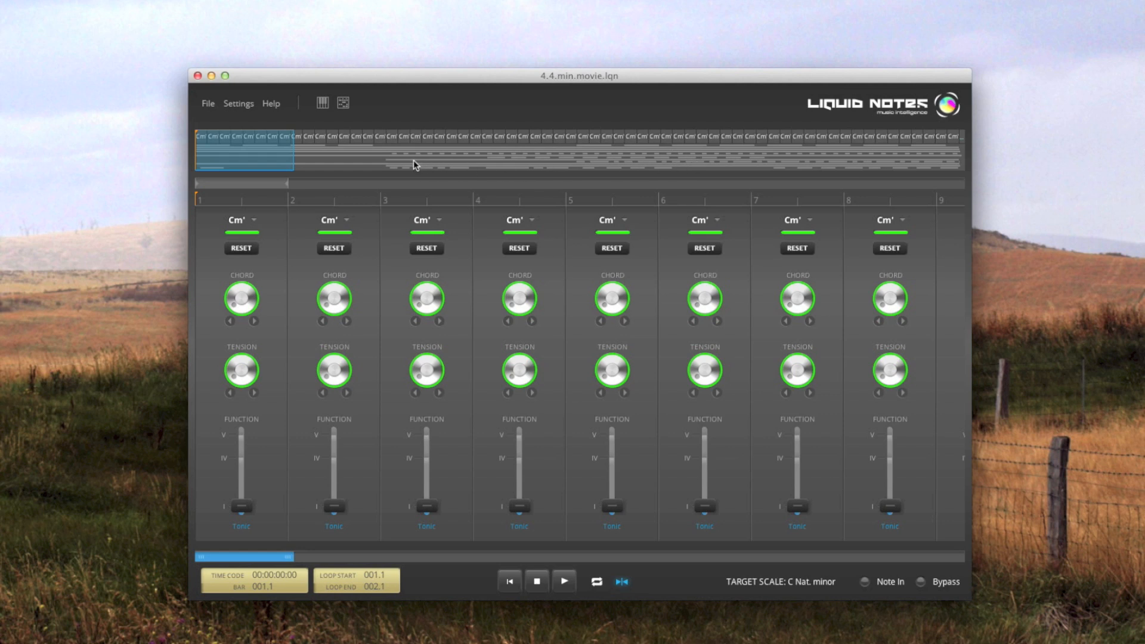
mouse_move(394, 159)
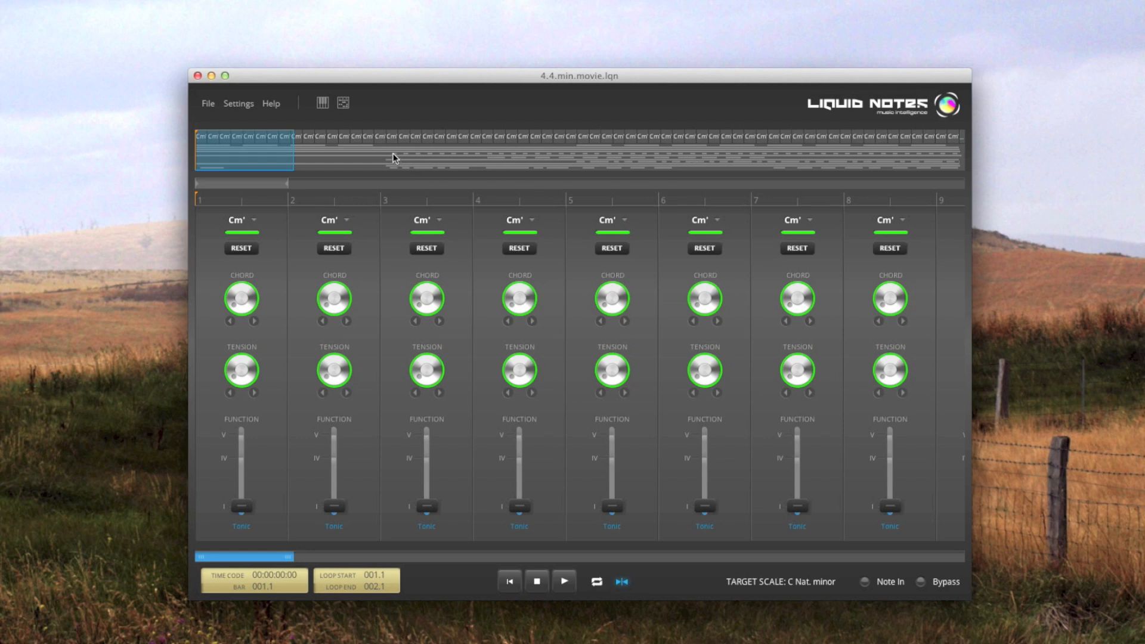
mouse_move(395, 161)
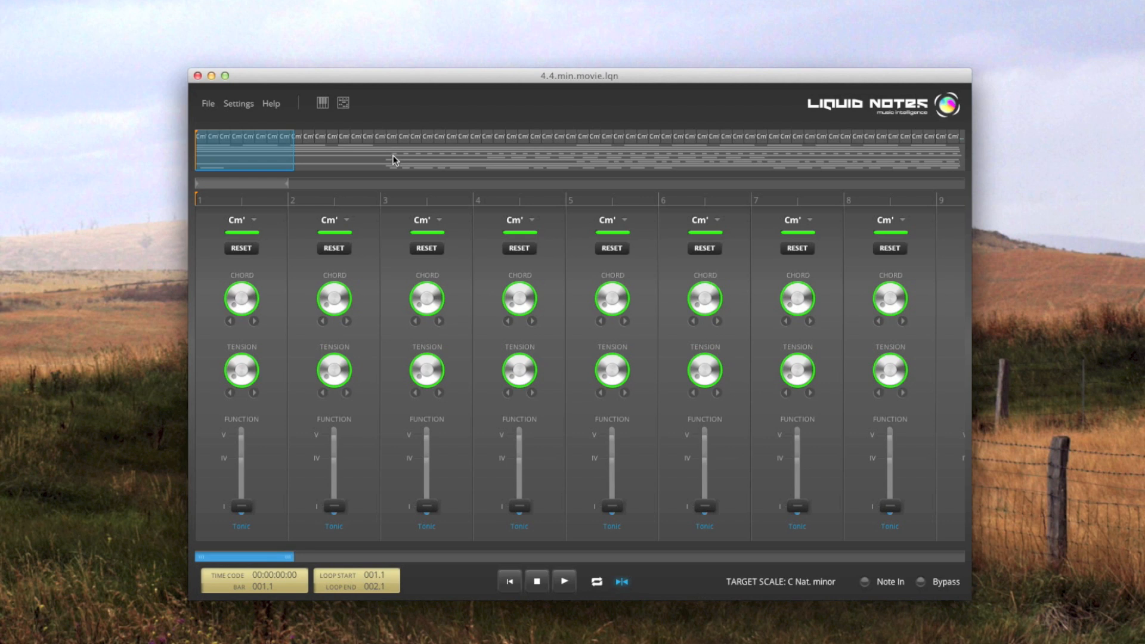
mouse_move(396, 163)
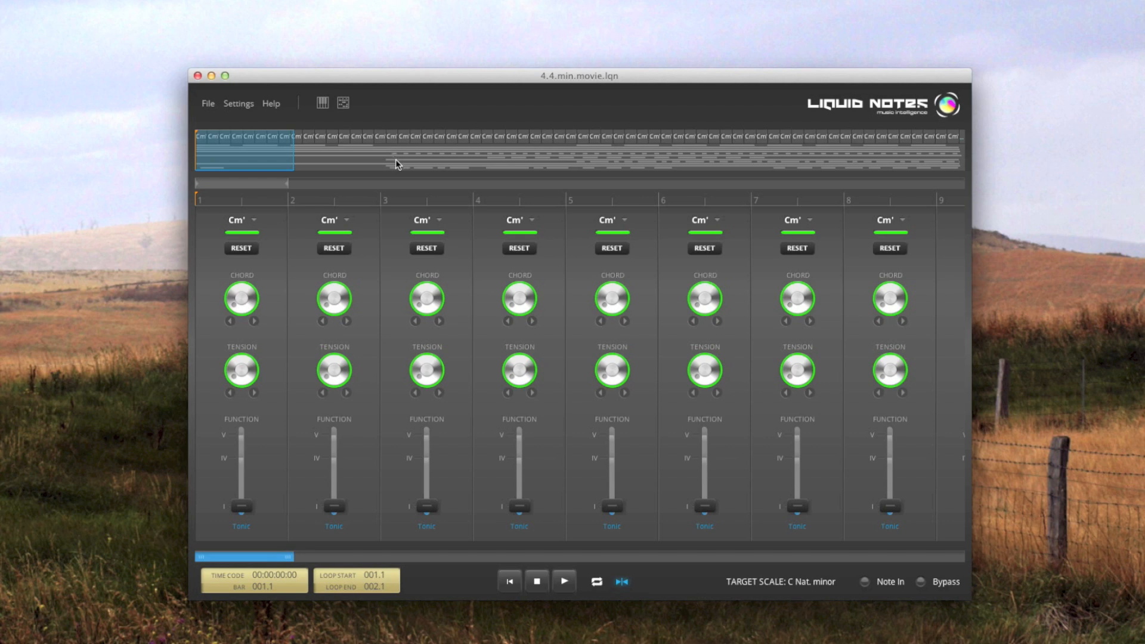
mouse_move(497, 163)
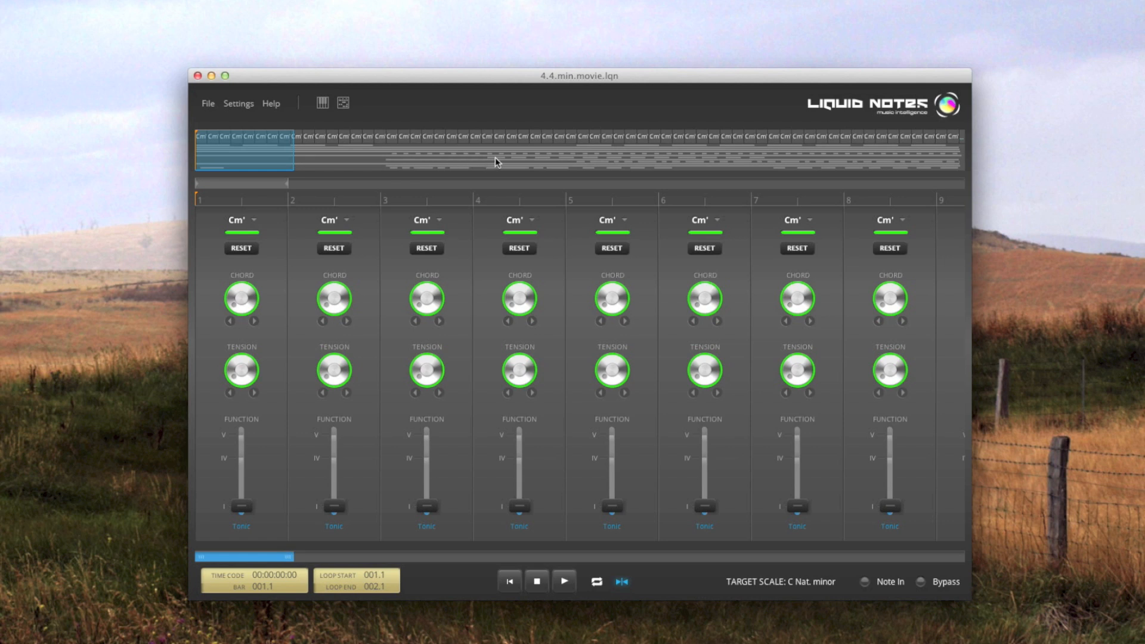
mouse_move(526, 163)
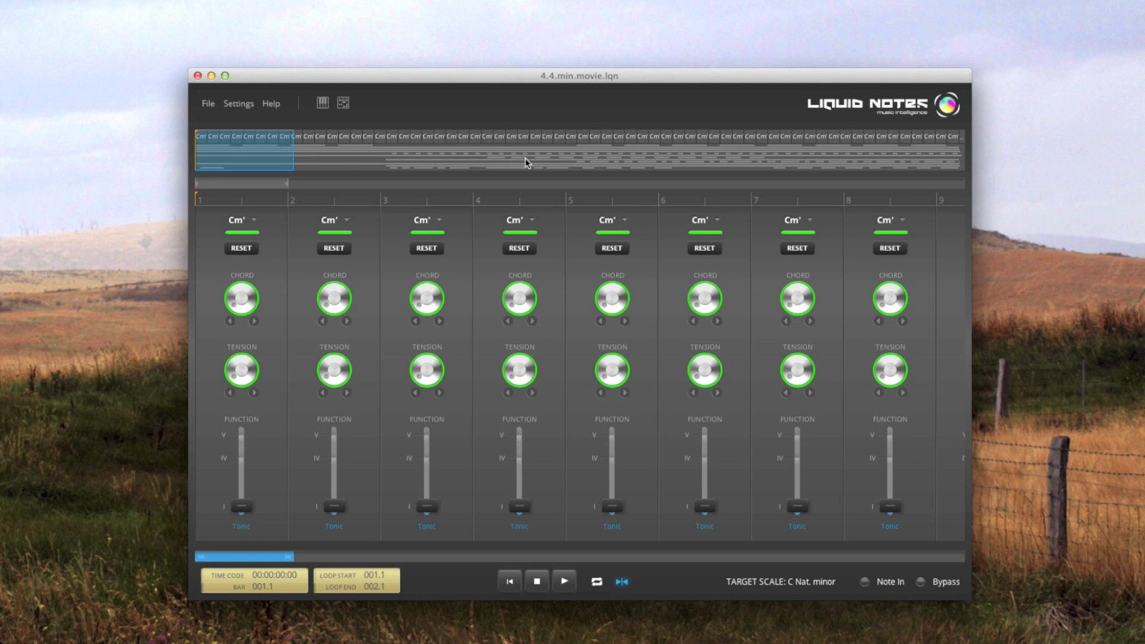
mouse_move(548, 164)
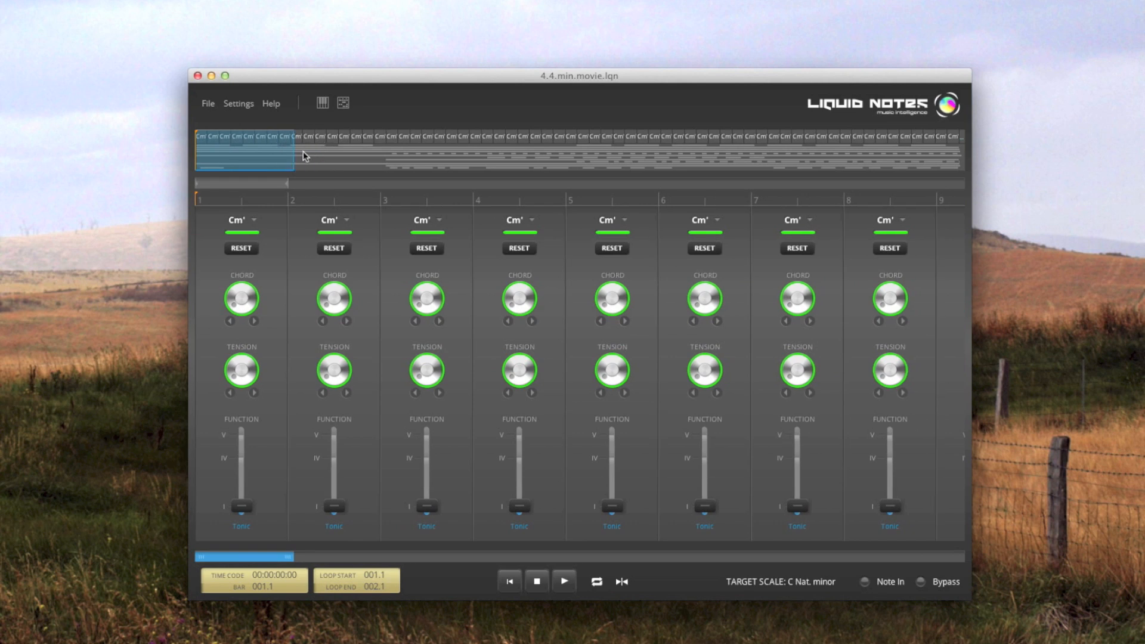
mouse_move(246, 158)
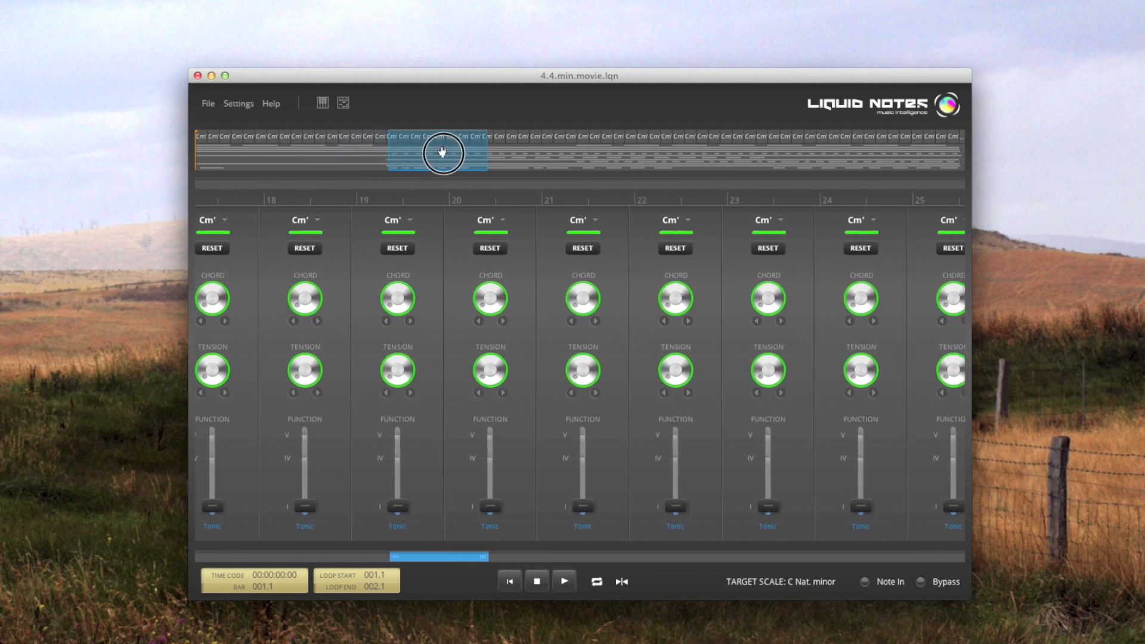
mouse_move(297, 164)
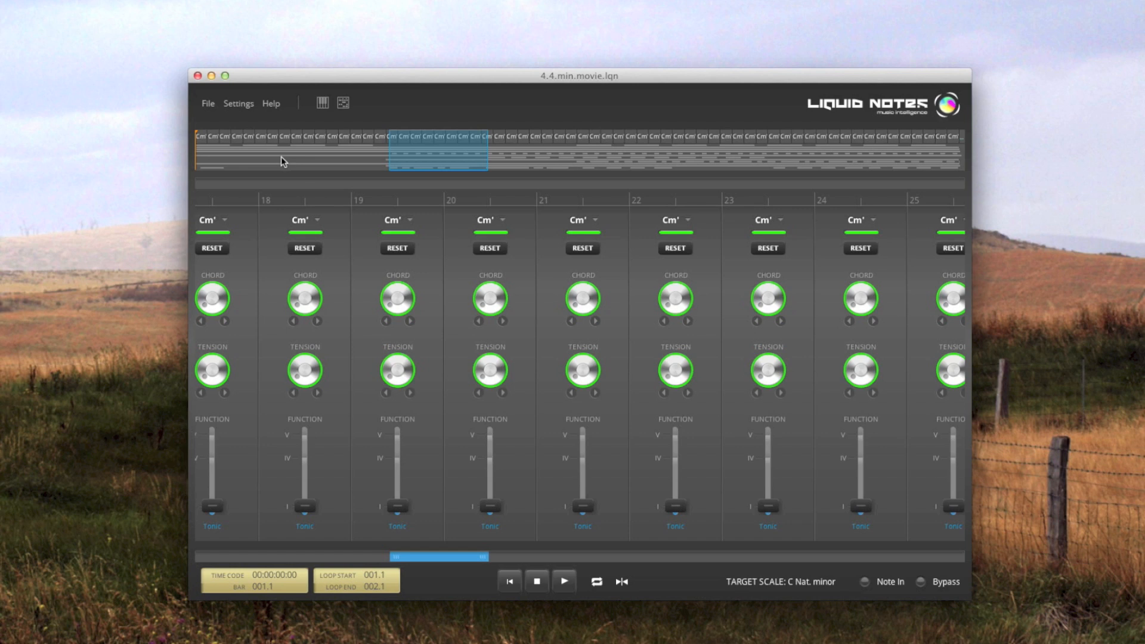
- Scroll the arrangement so the chord editor shows bars 14–21
scroll(left, 3)
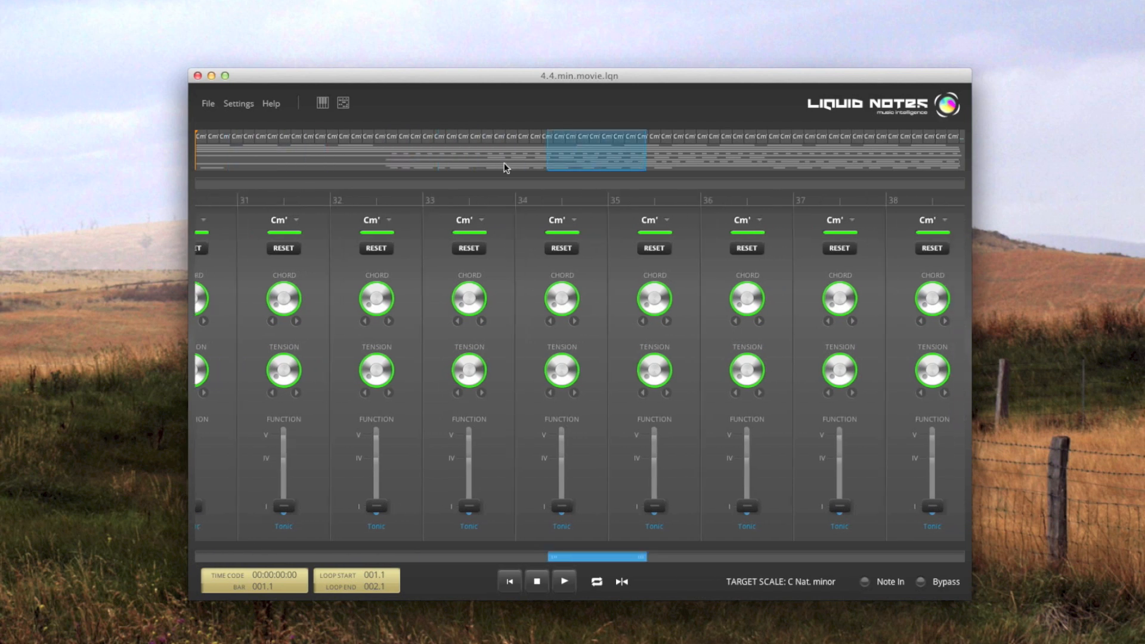
scroll(left, 3)
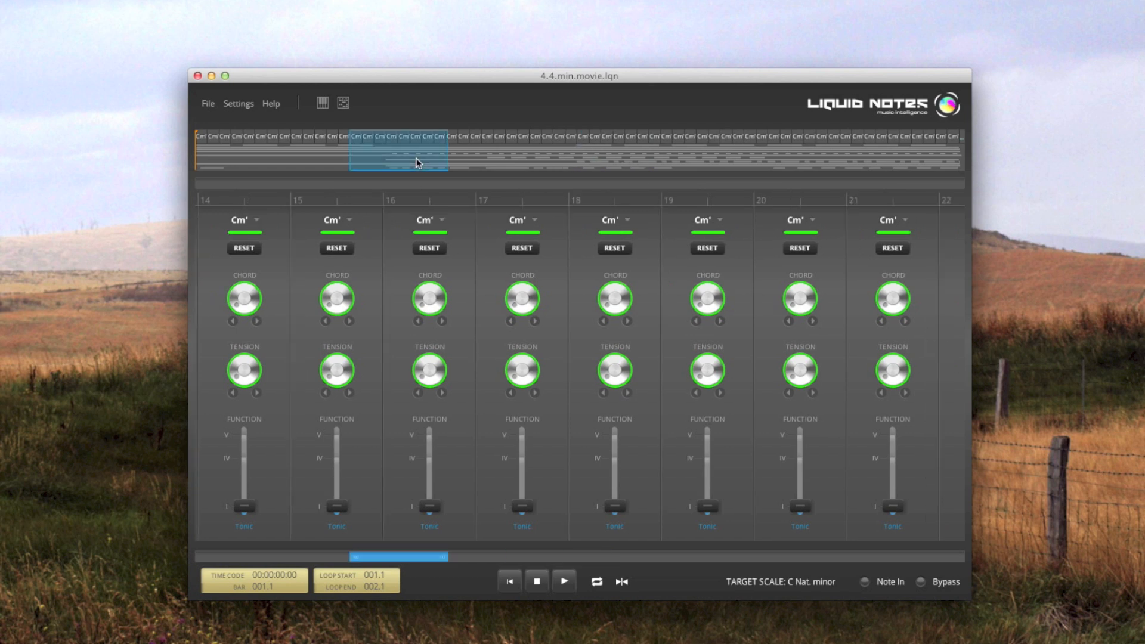
mouse_move(387, 152)
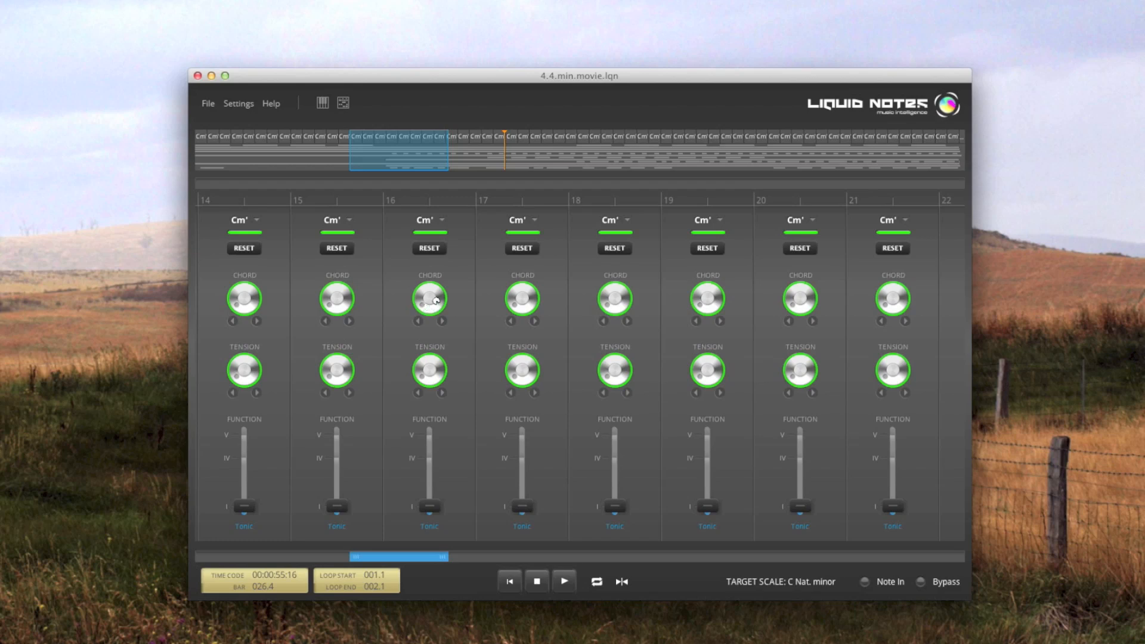
mouse_move(455, 337)
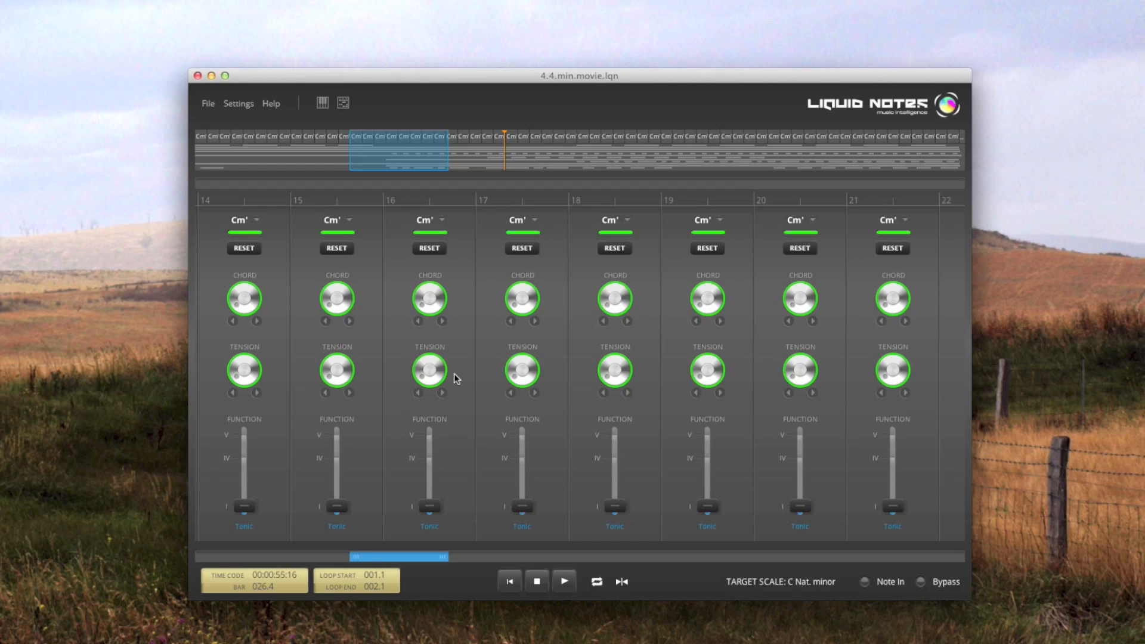
mouse_move(450, 500)
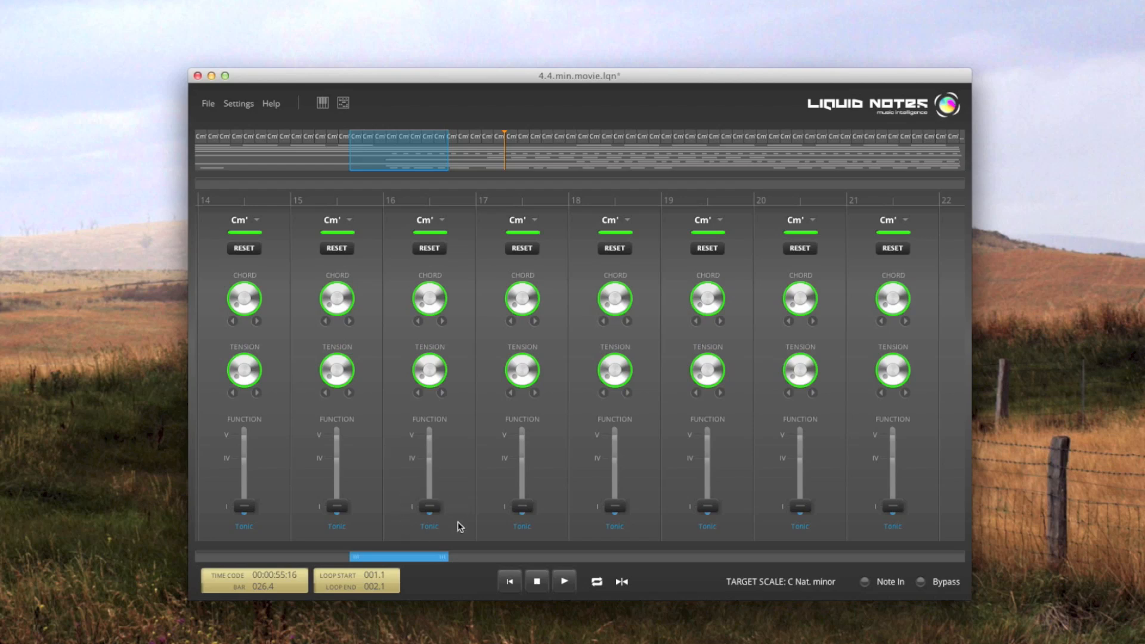
mouse_move(465, 520)
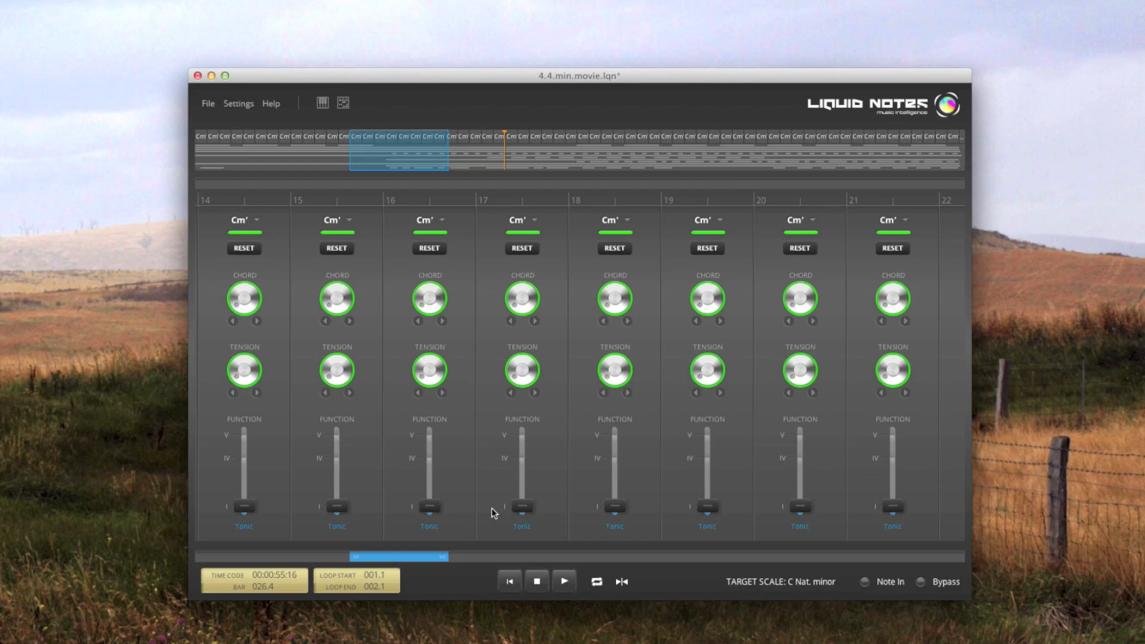
- Set bar 17's function to IV (Fm) and bar 18's to V (Bb), then play the progression
drag(521, 510, 521, 466)
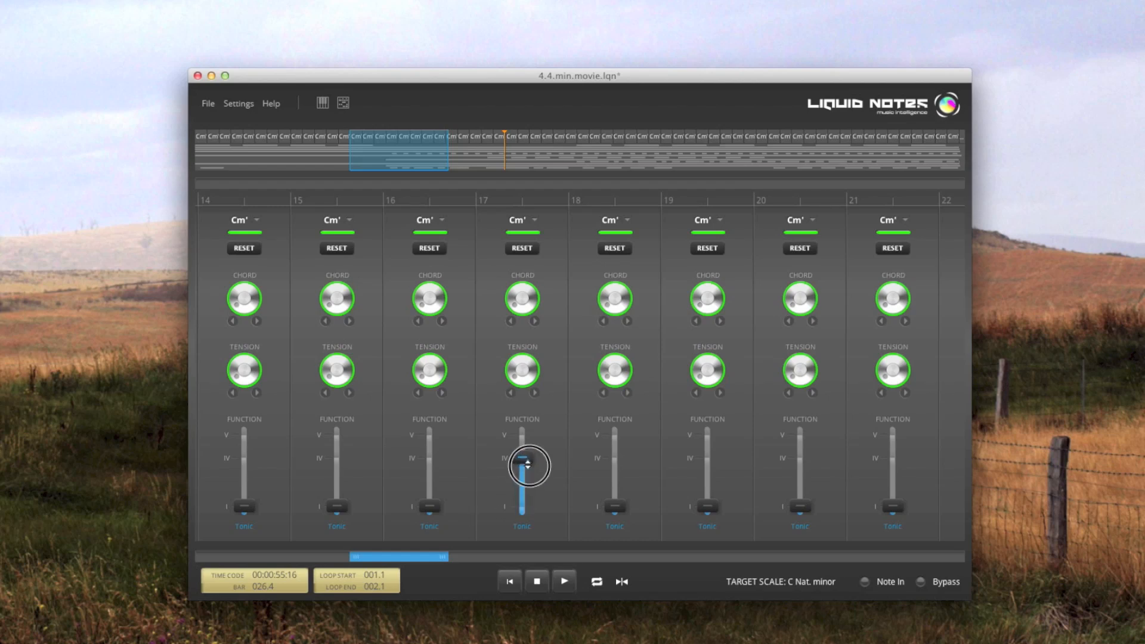
drag(522, 465, 521, 457)
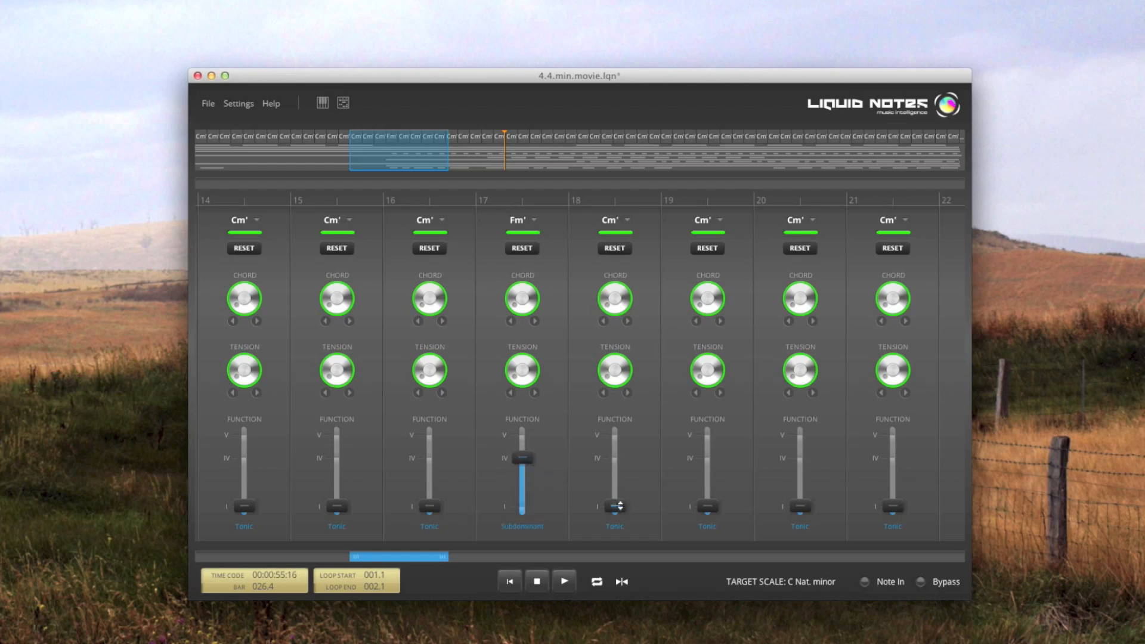
drag(615, 506, 615, 436)
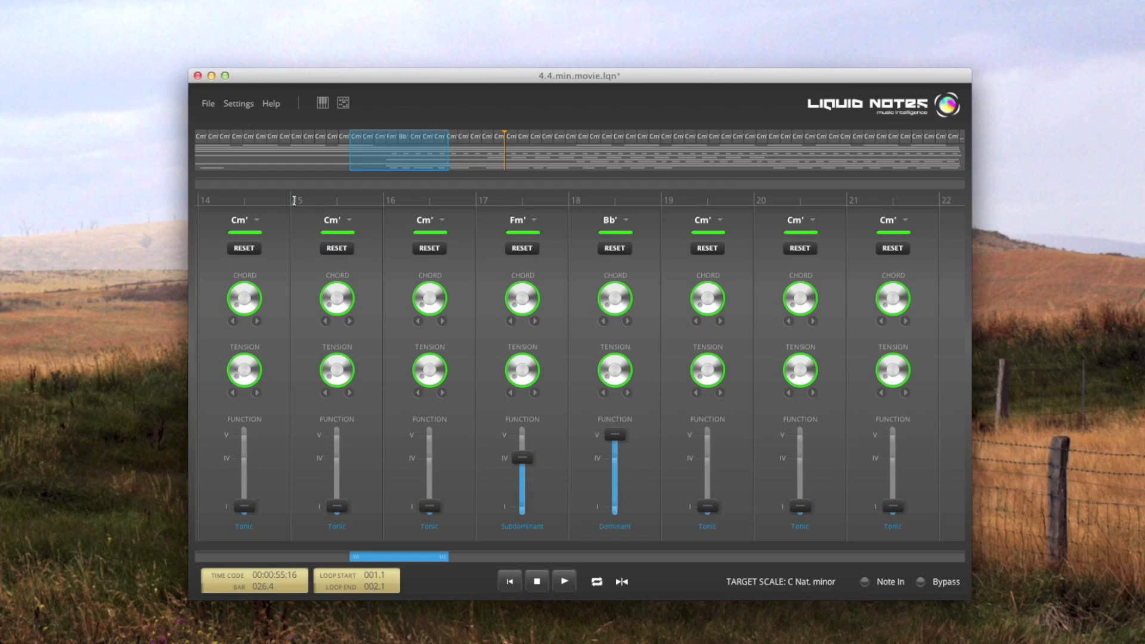
click(563, 581)
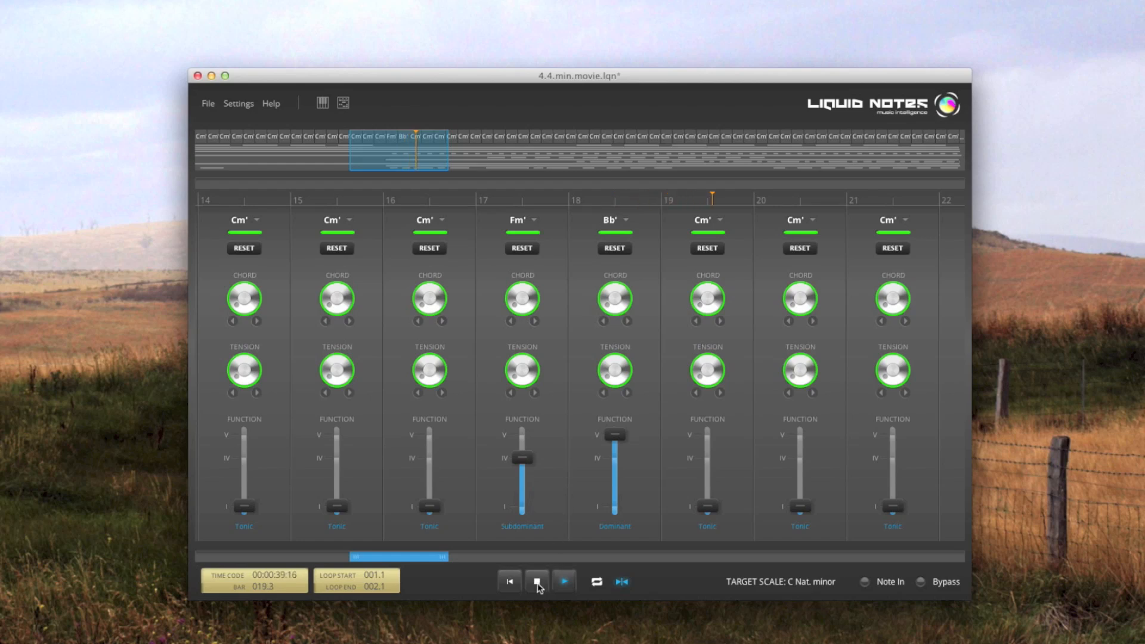
- Stop playback of the Fm–Bb progression
click(536, 582)
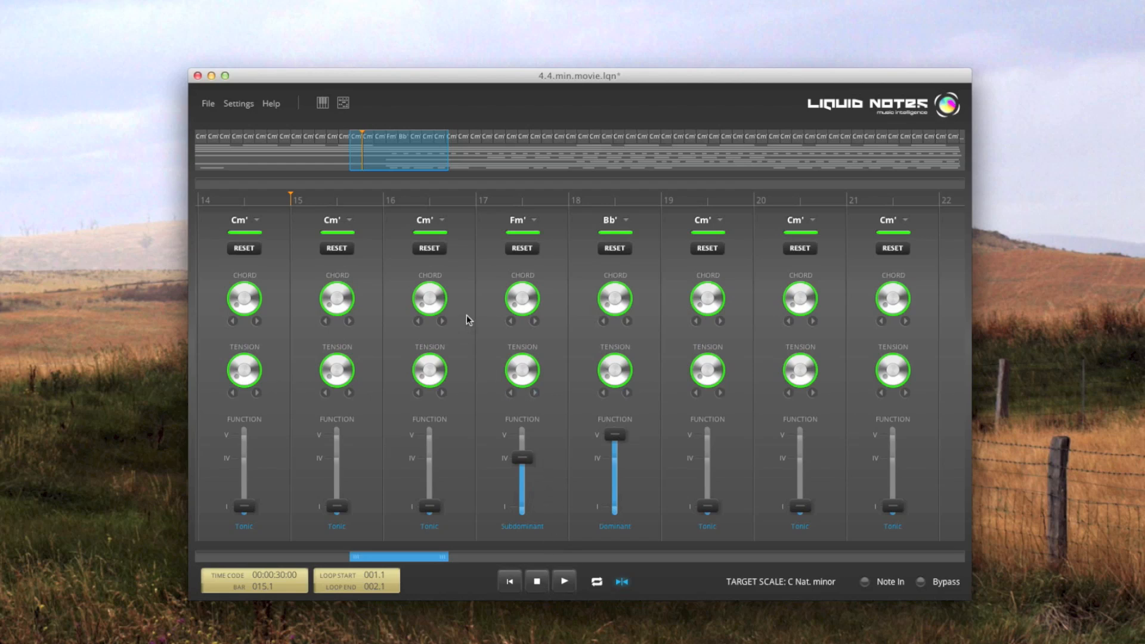
mouse_move(512, 403)
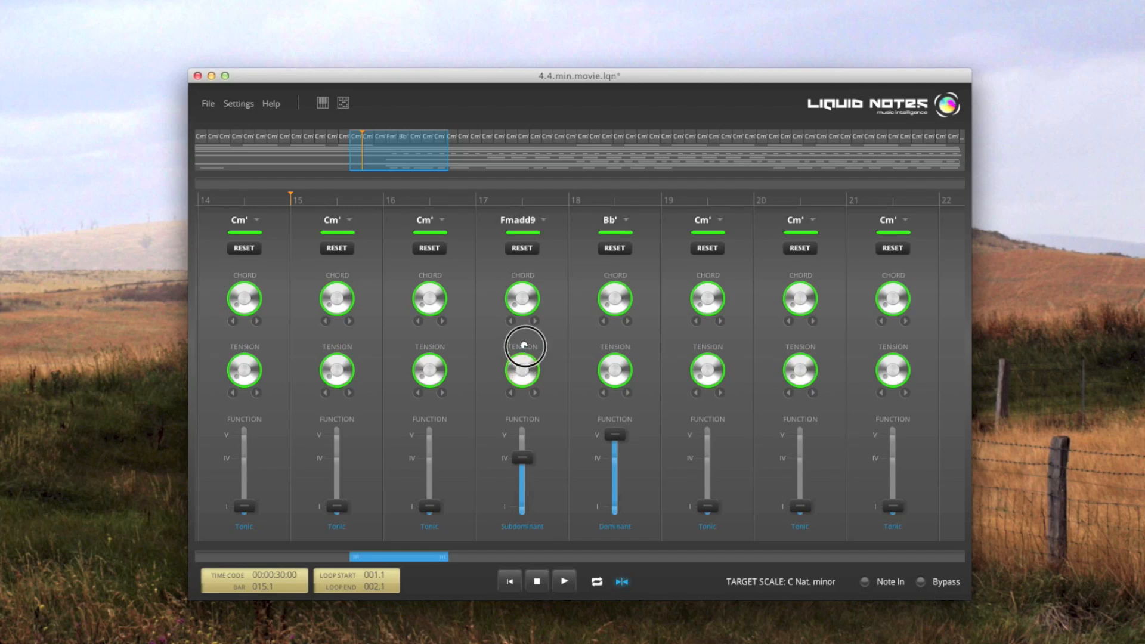
- Try a tension variation on bar 17's chord, then reset it to plain Fm7
click(521, 297)
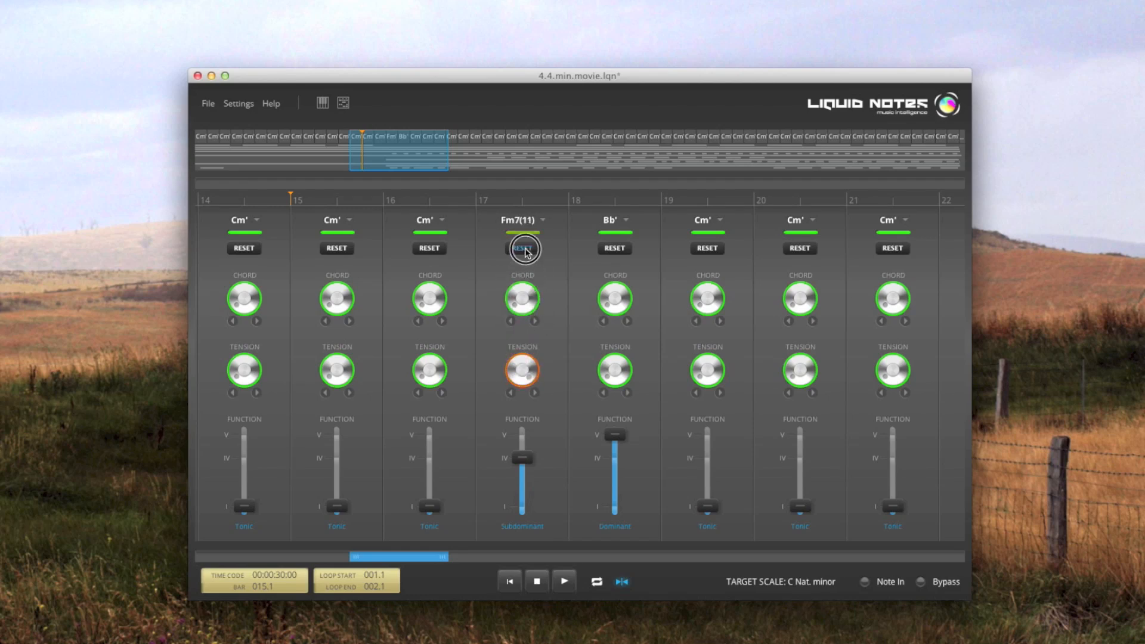
click(523, 248)
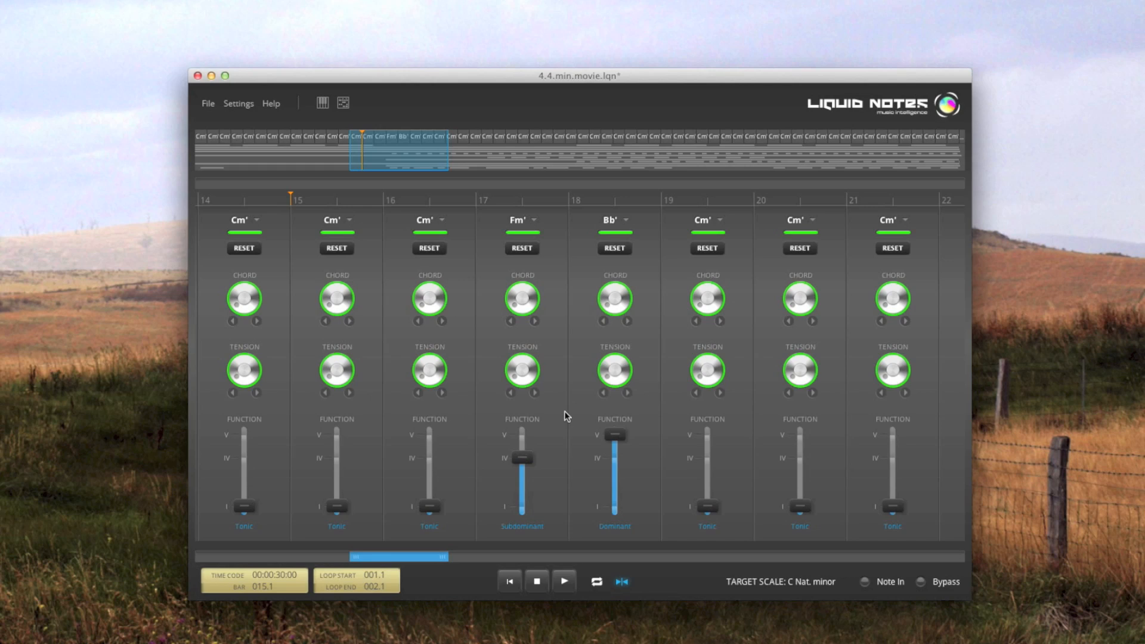
mouse_move(521, 360)
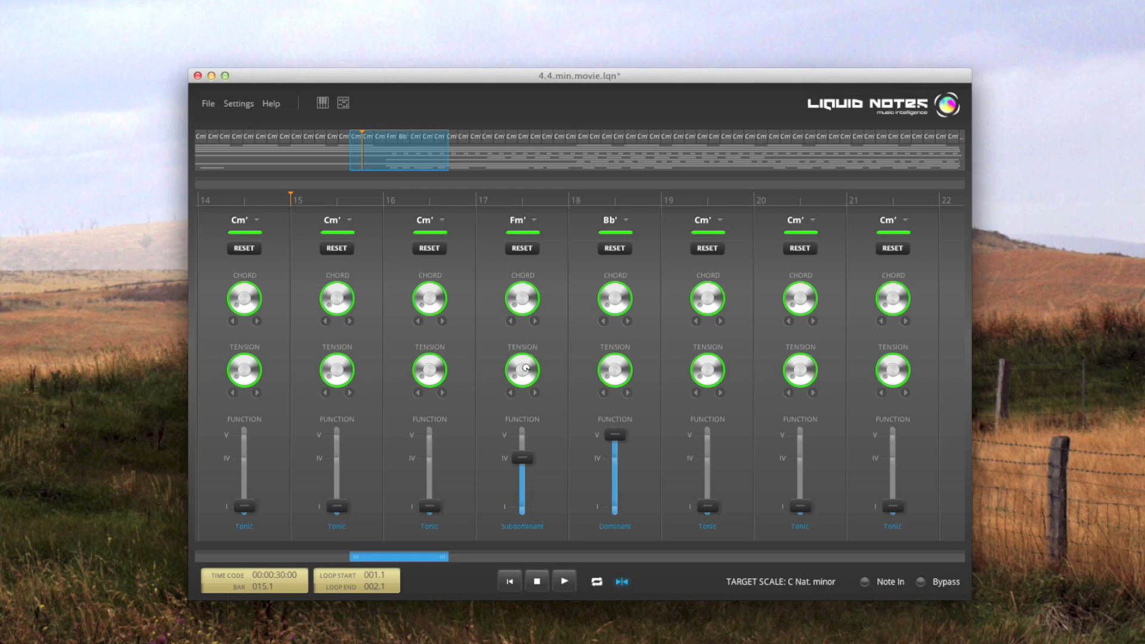
mouse_move(528, 346)
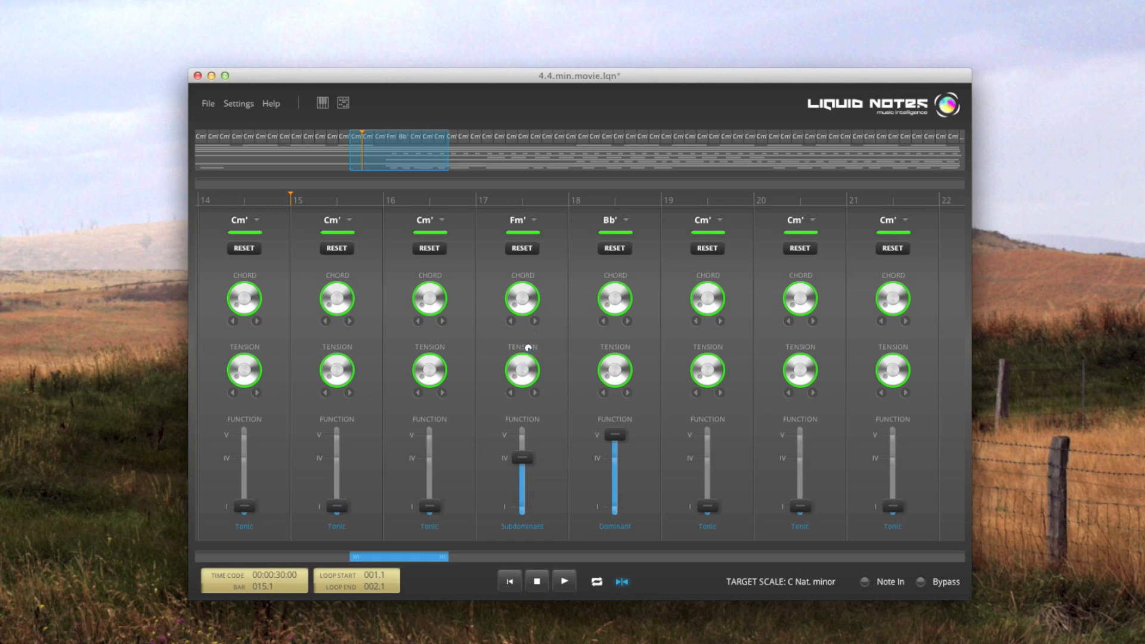
mouse_move(533, 321)
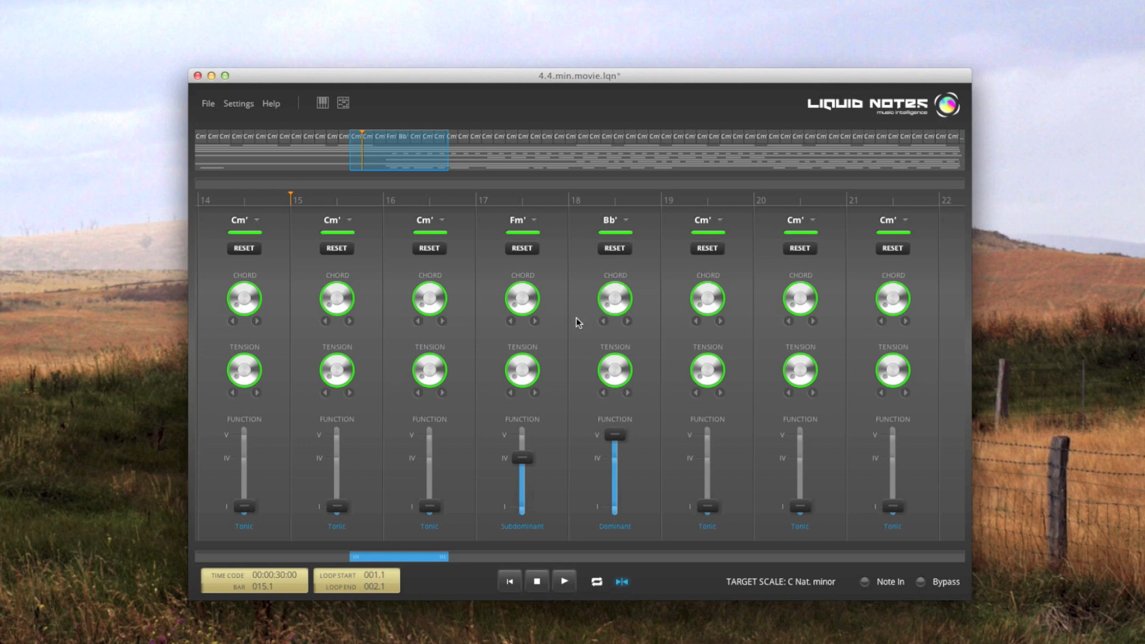
mouse_move(547, 326)
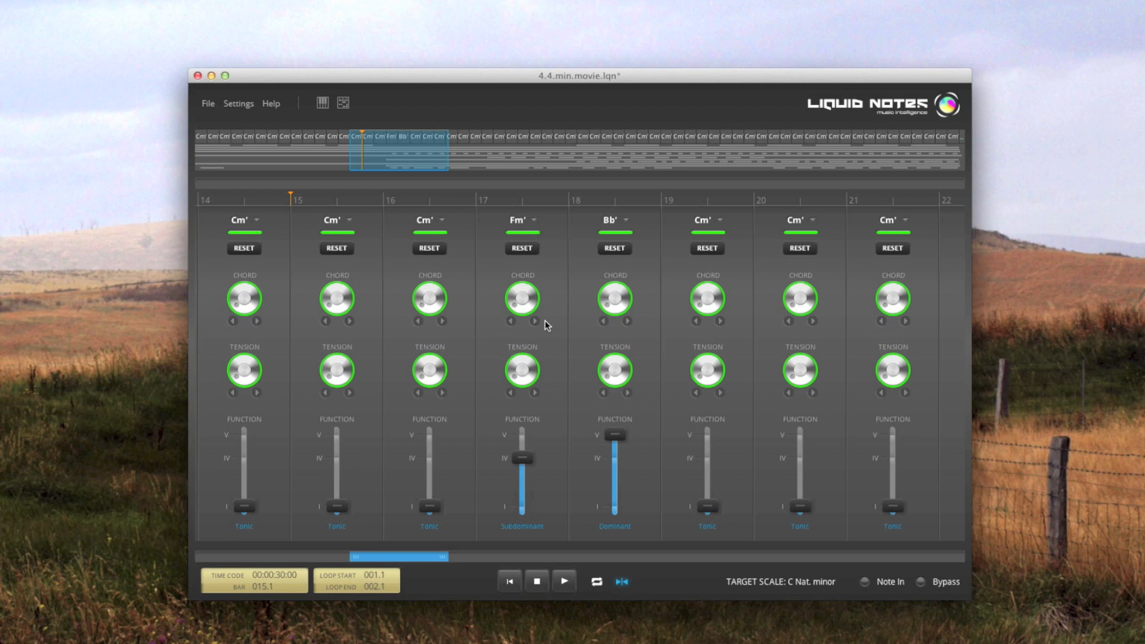
mouse_move(522, 296)
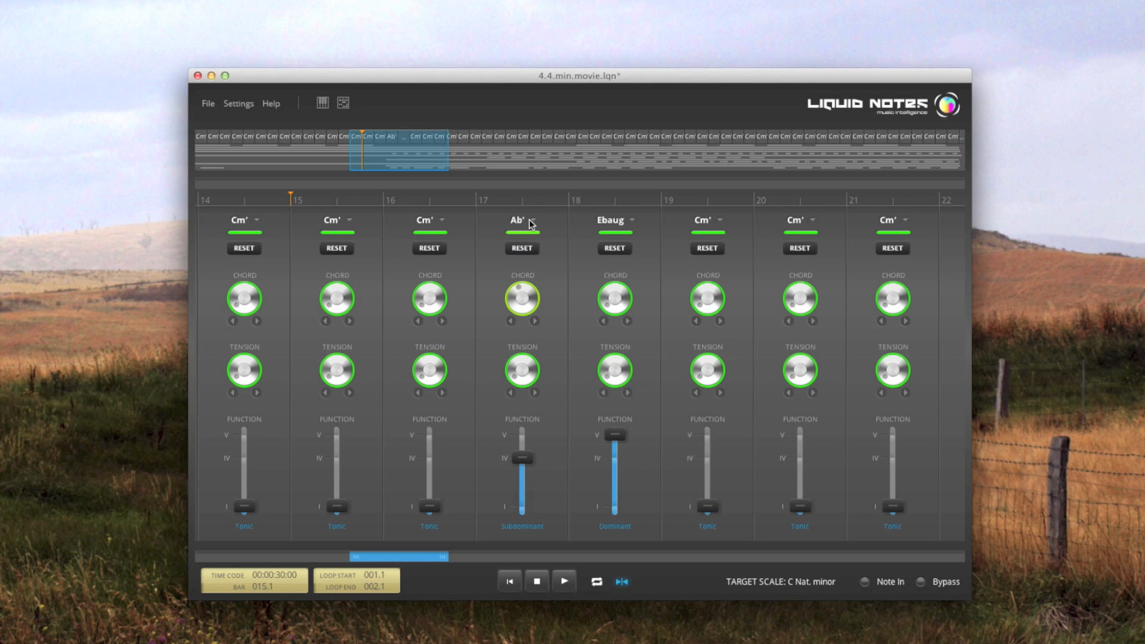
- Change bar 17's chord to Fsus7(9)omit5 from the Fsus submenu
click(516, 220)
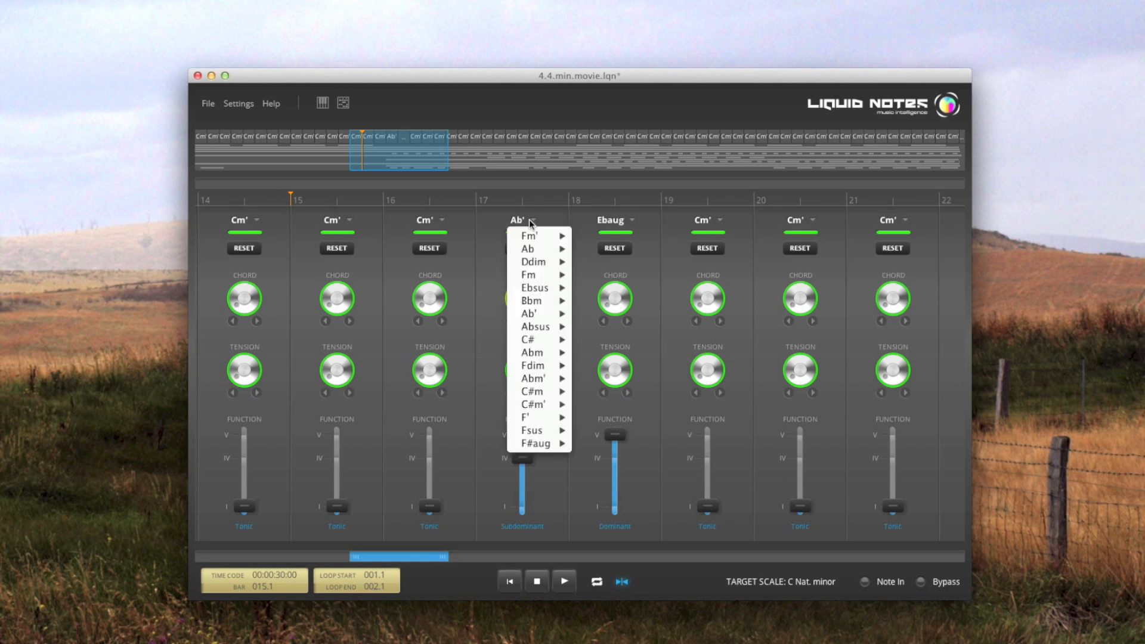
mouse_move(540, 299)
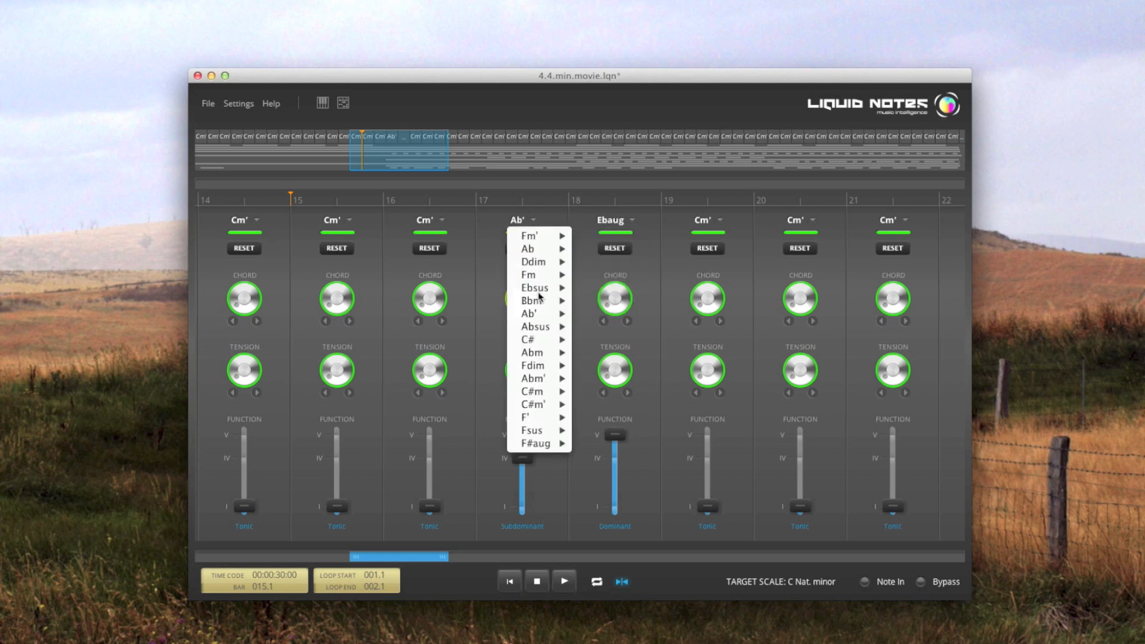
mouse_move(531, 431)
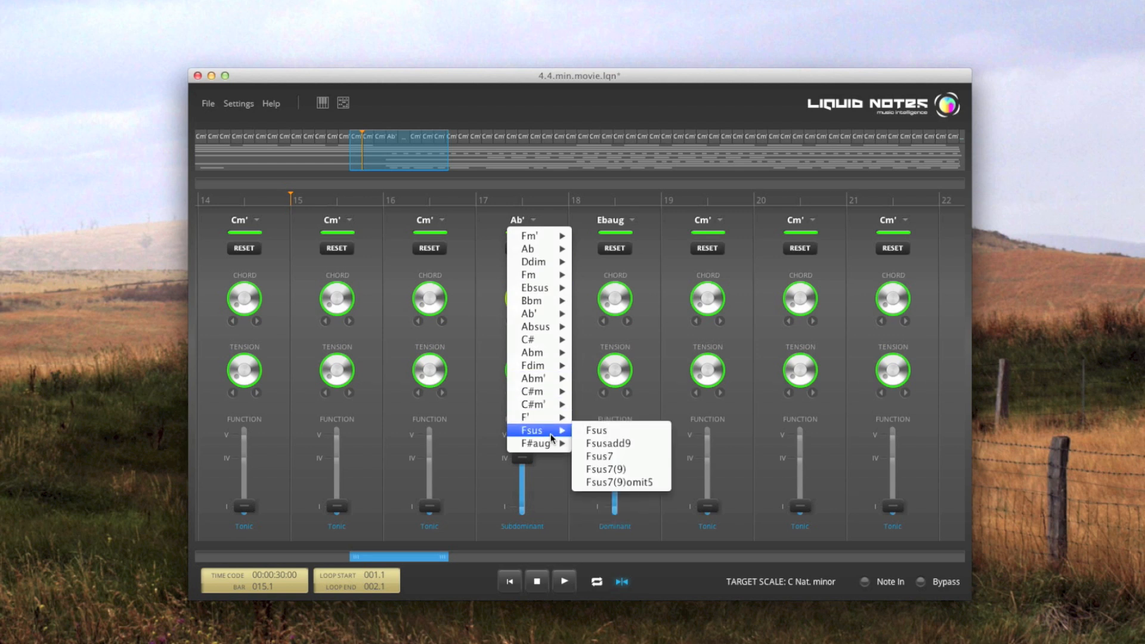
mouse_move(527, 235)
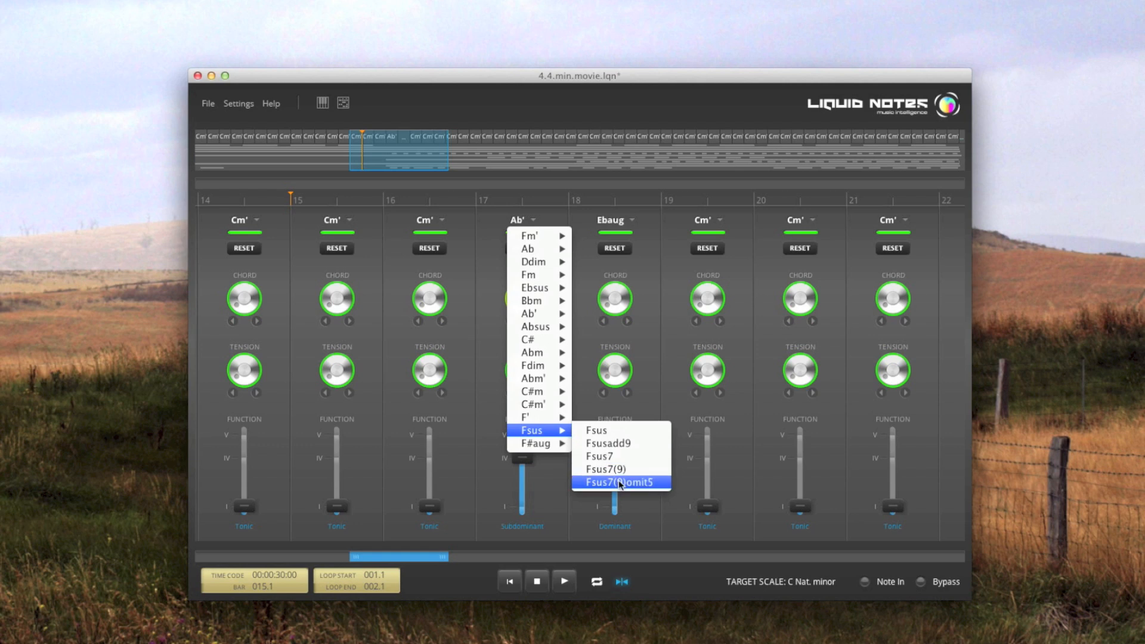
click(620, 482)
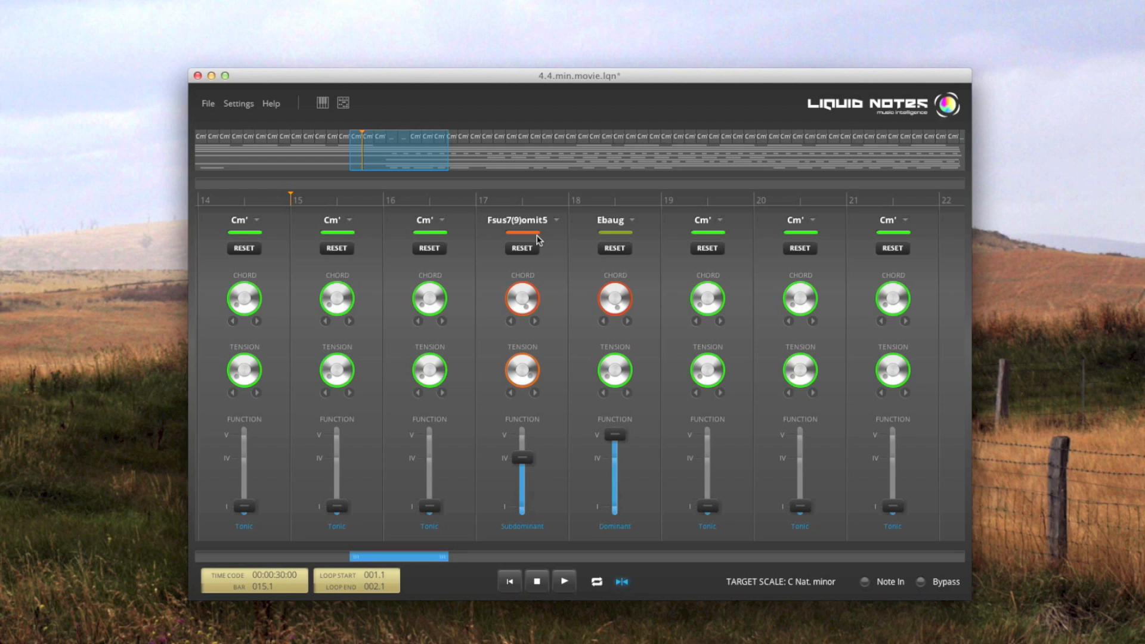
mouse_move(512, 240)
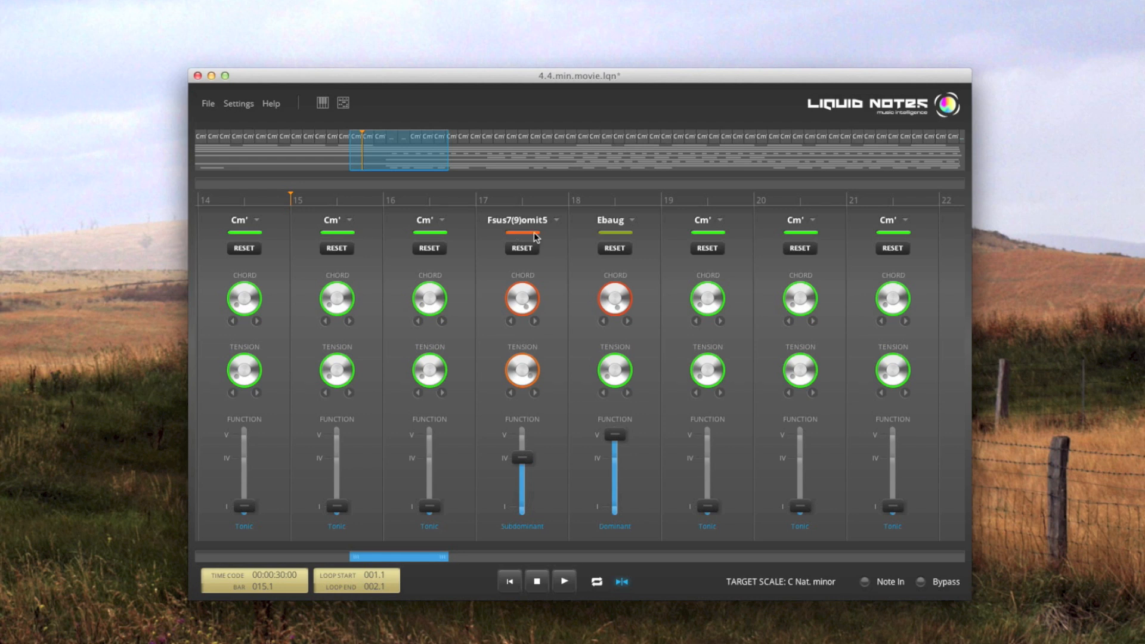
mouse_move(534, 236)
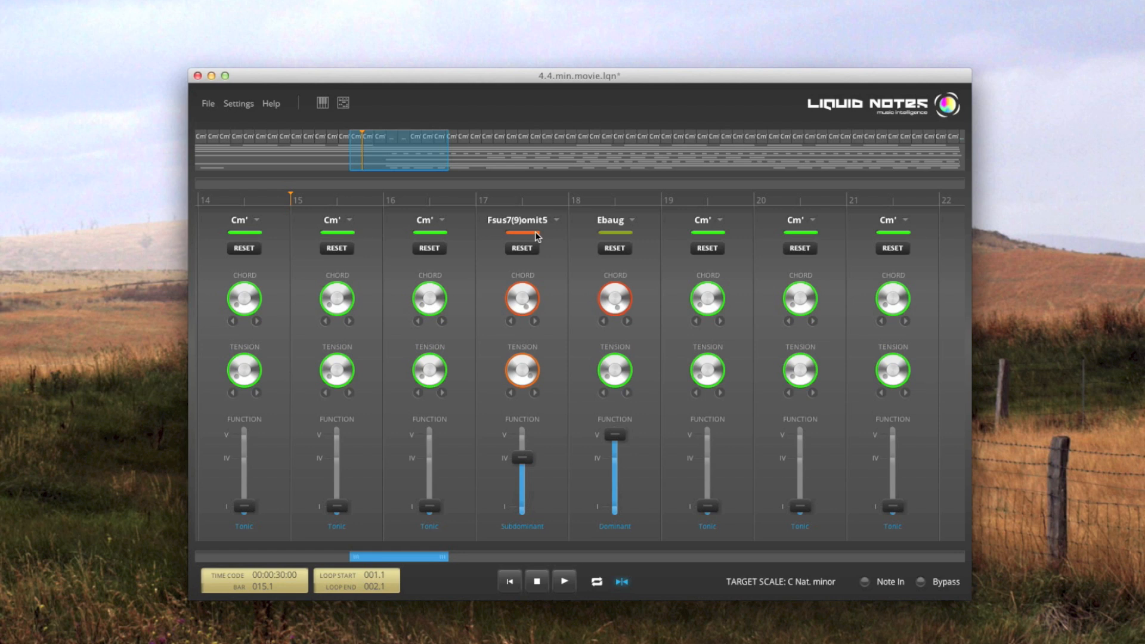
mouse_move(708, 234)
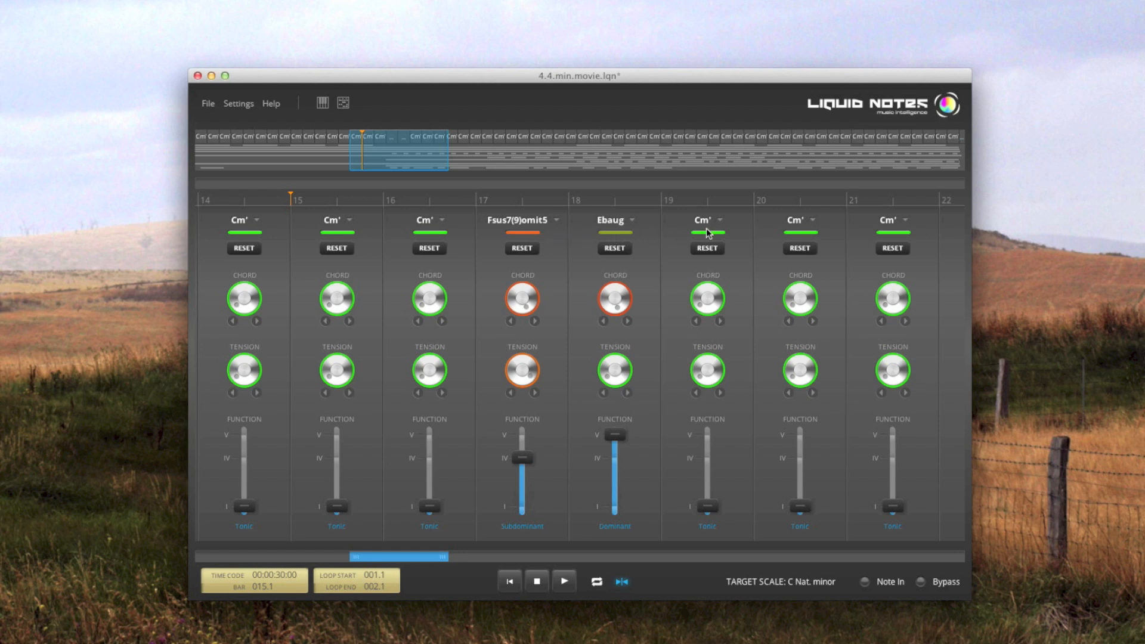
mouse_move(458, 240)
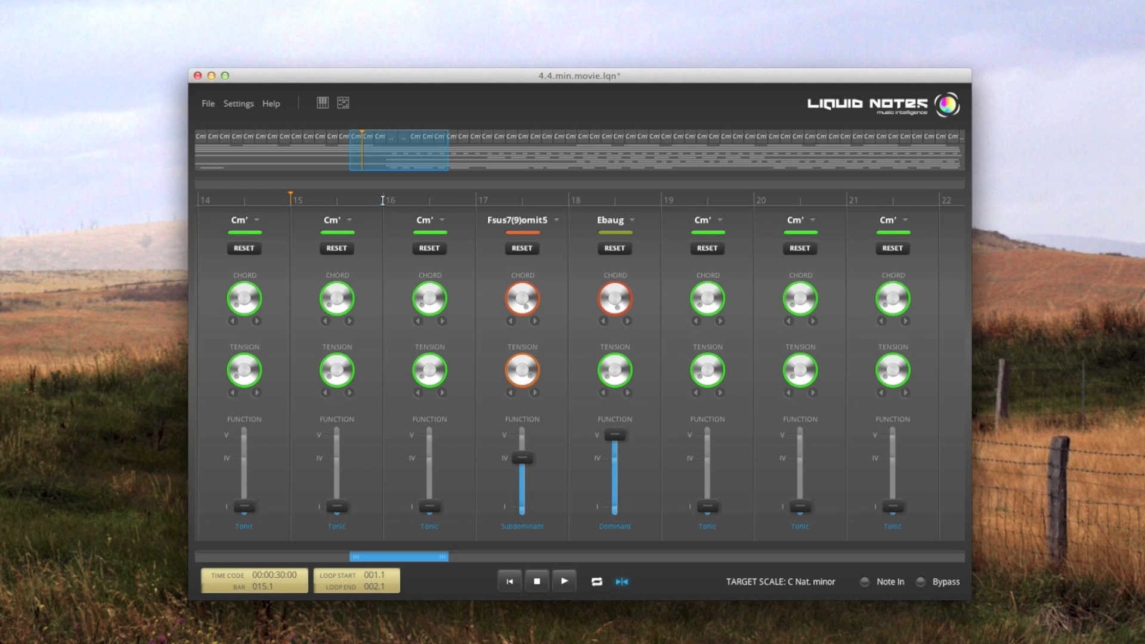
- Play the Fsus7(9)omit5–Ebaug passage from bar 16, then stop playback
click(562, 581)
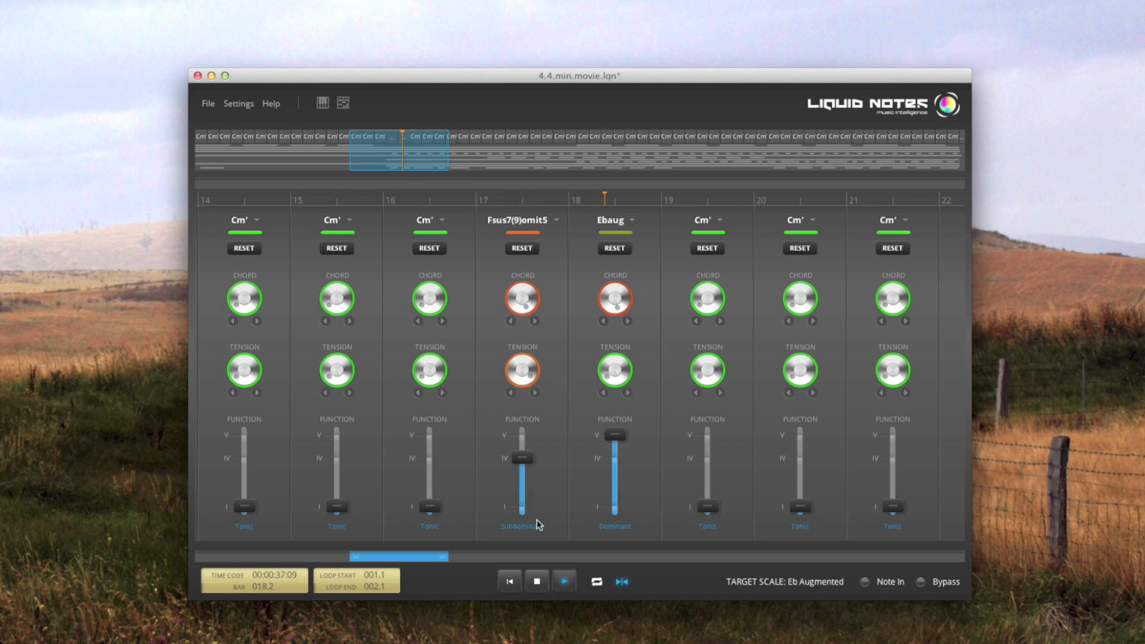
click(537, 582)
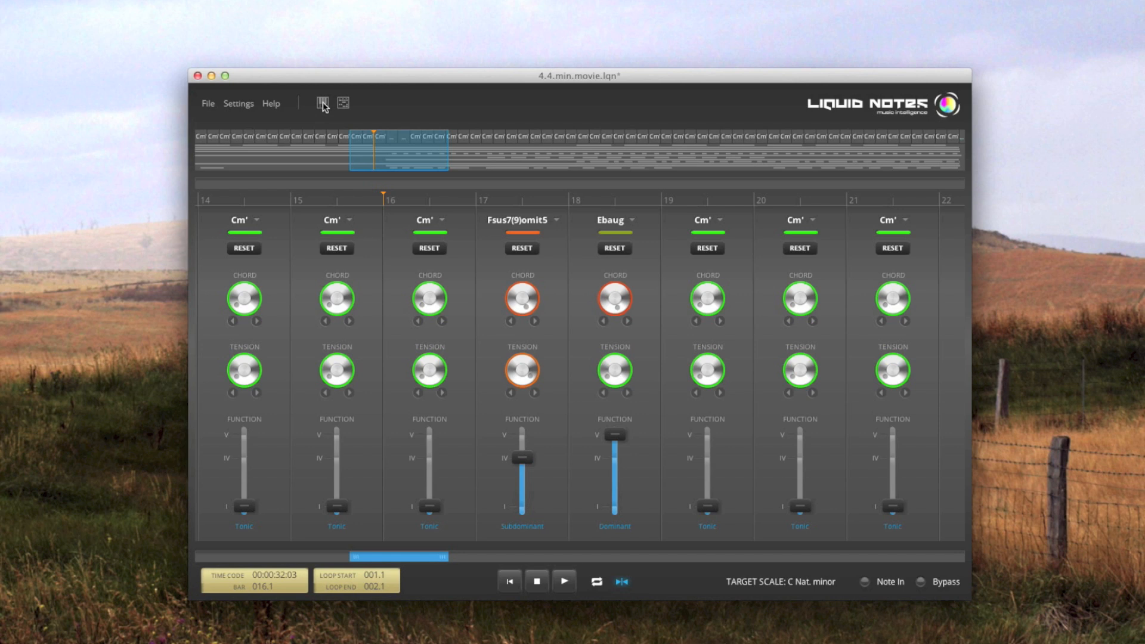
- In the ReHarmonize settings, set Strings and Fiddle to Fit to Scale and close the window
click(322, 103)
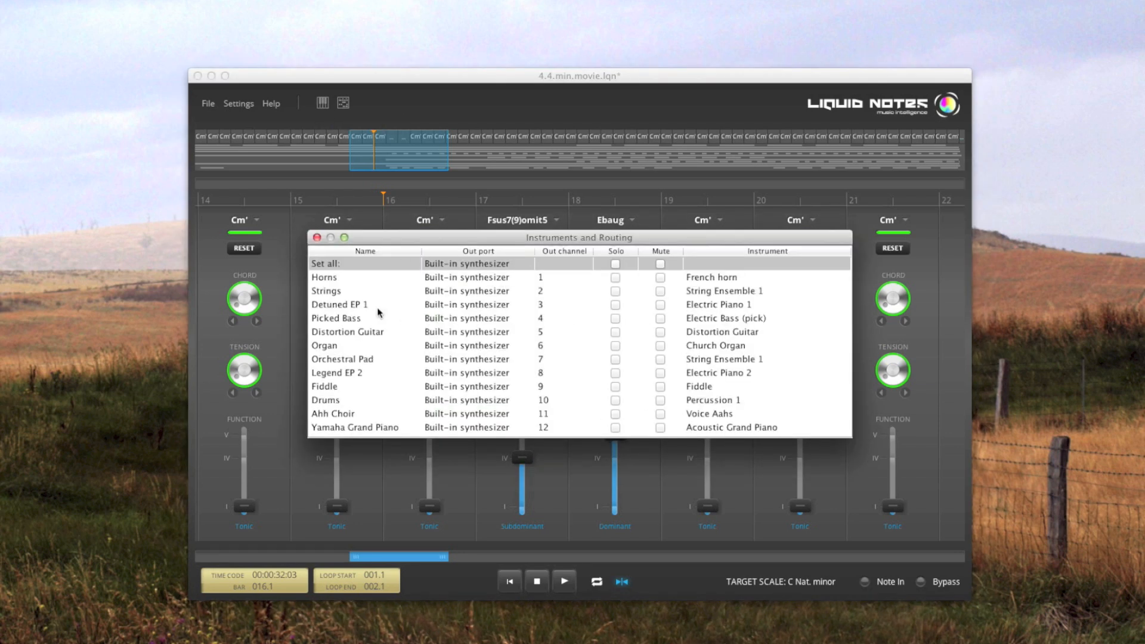
click(316, 238)
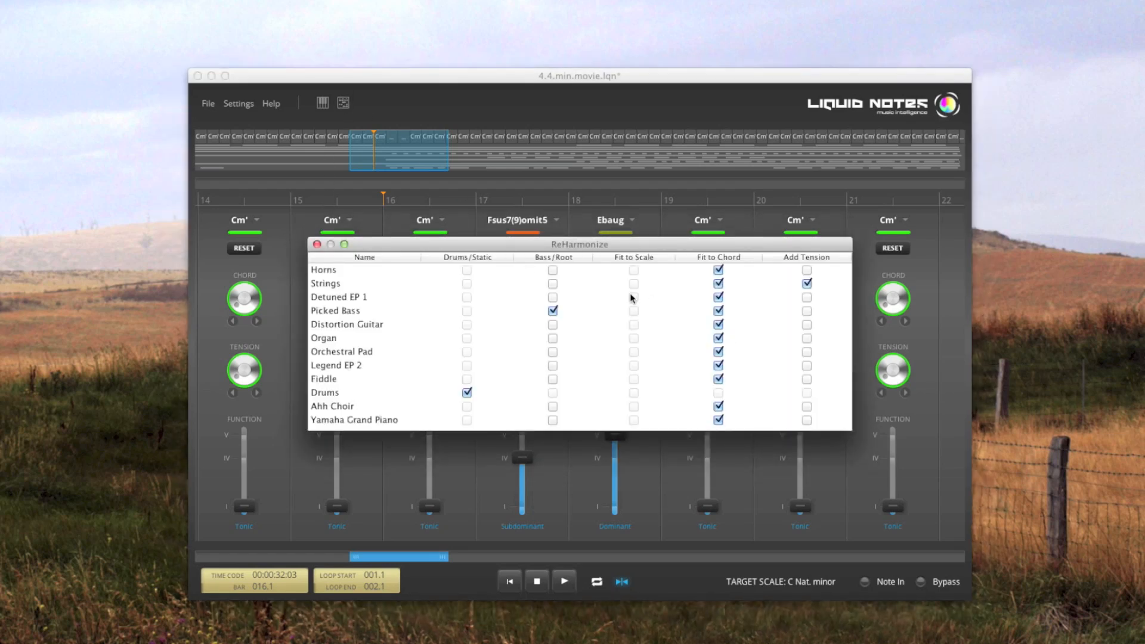
click(632, 284)
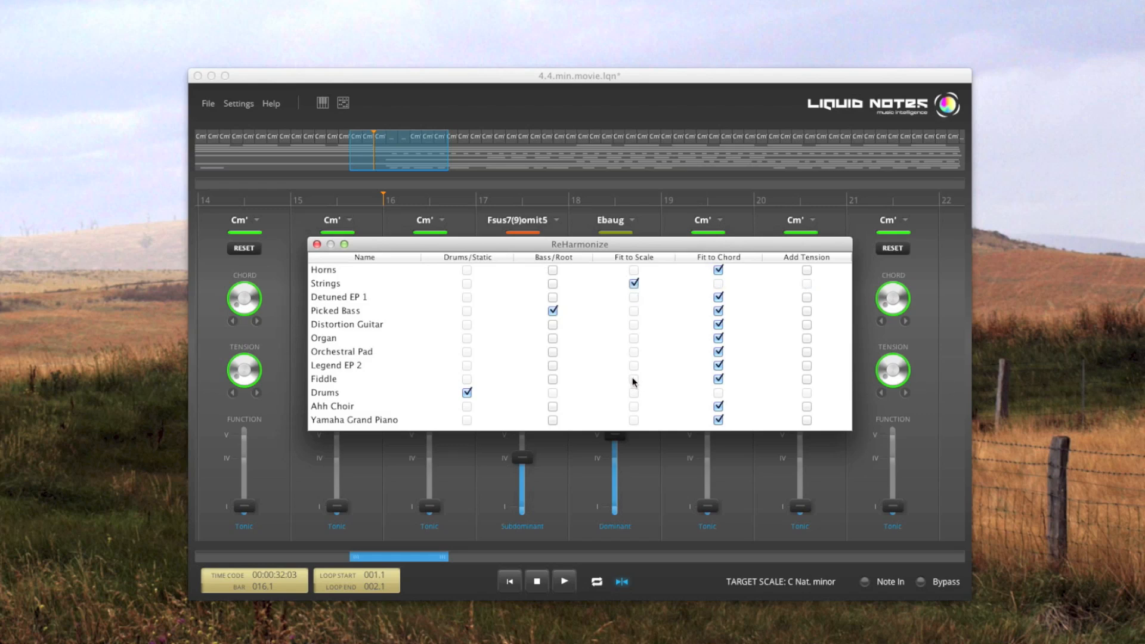
click(633, 380)
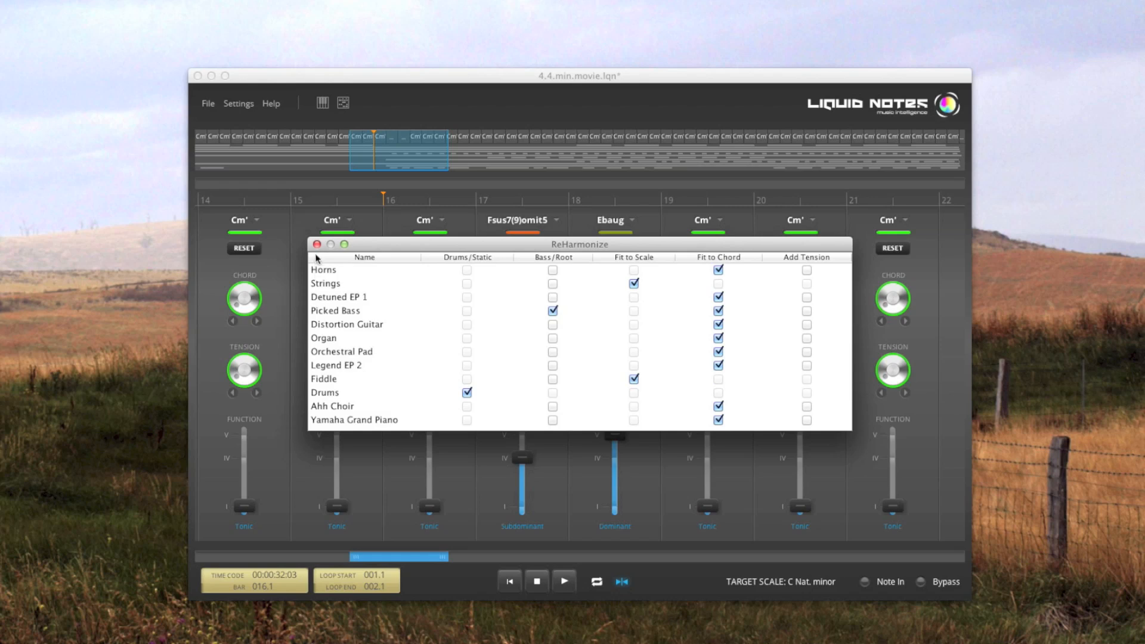
click(315, 243)
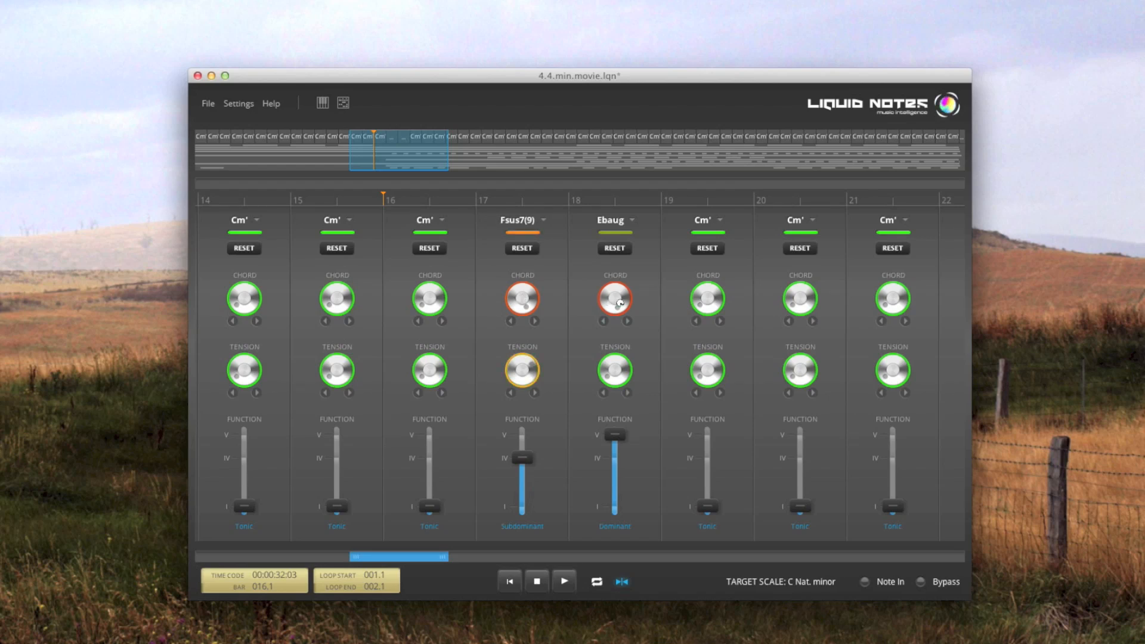
mouse_move(547, 319)
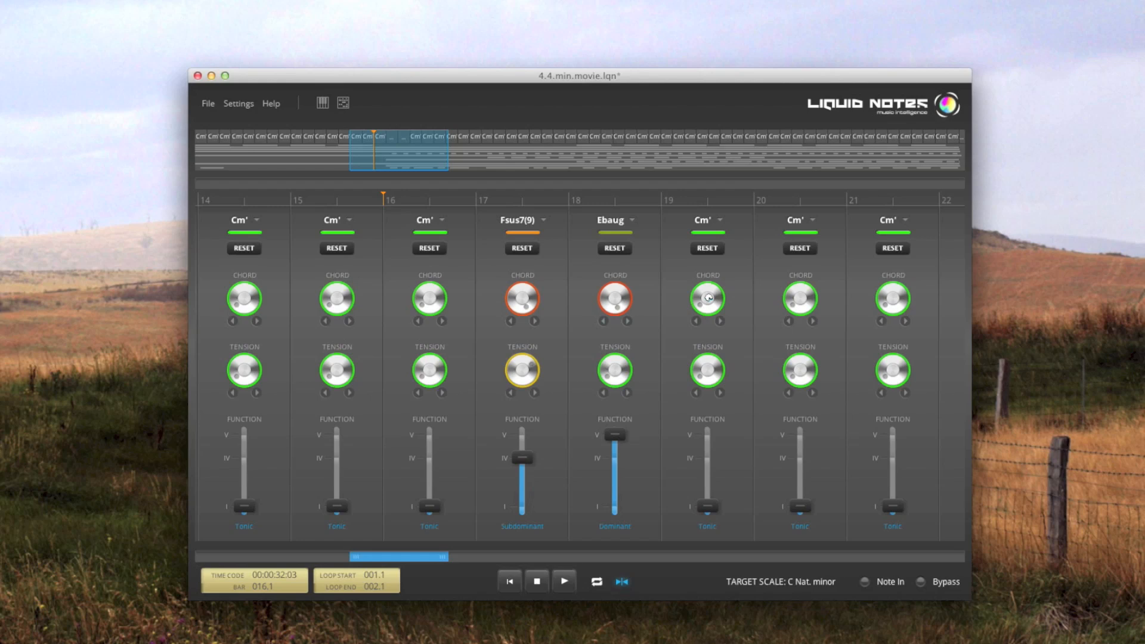
click(207, 102)
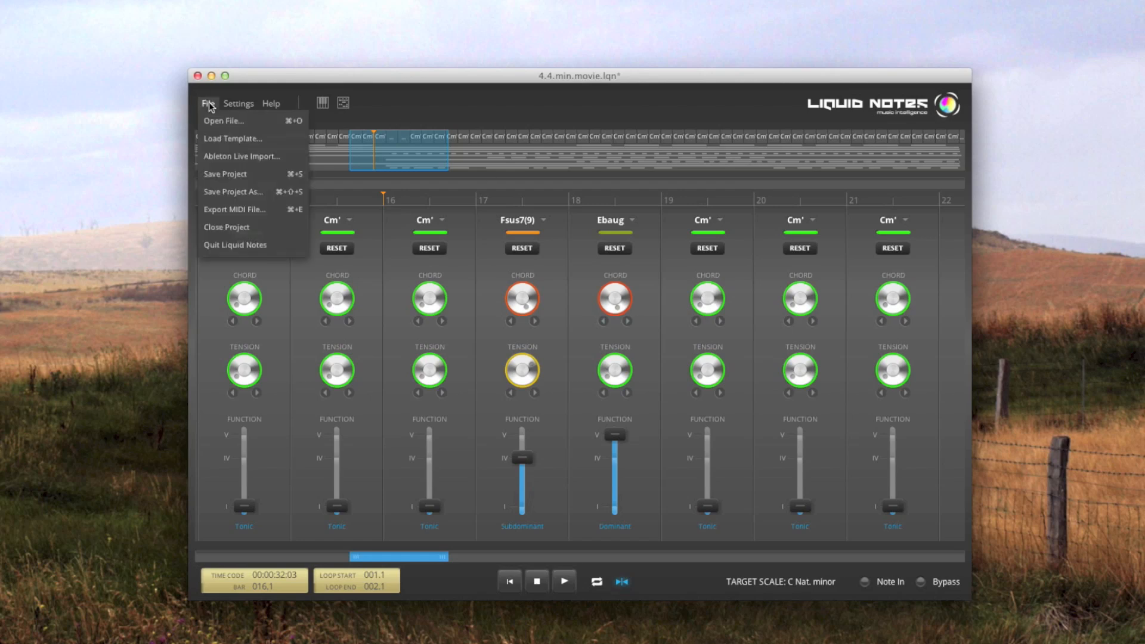
mouse_move(248, 157)
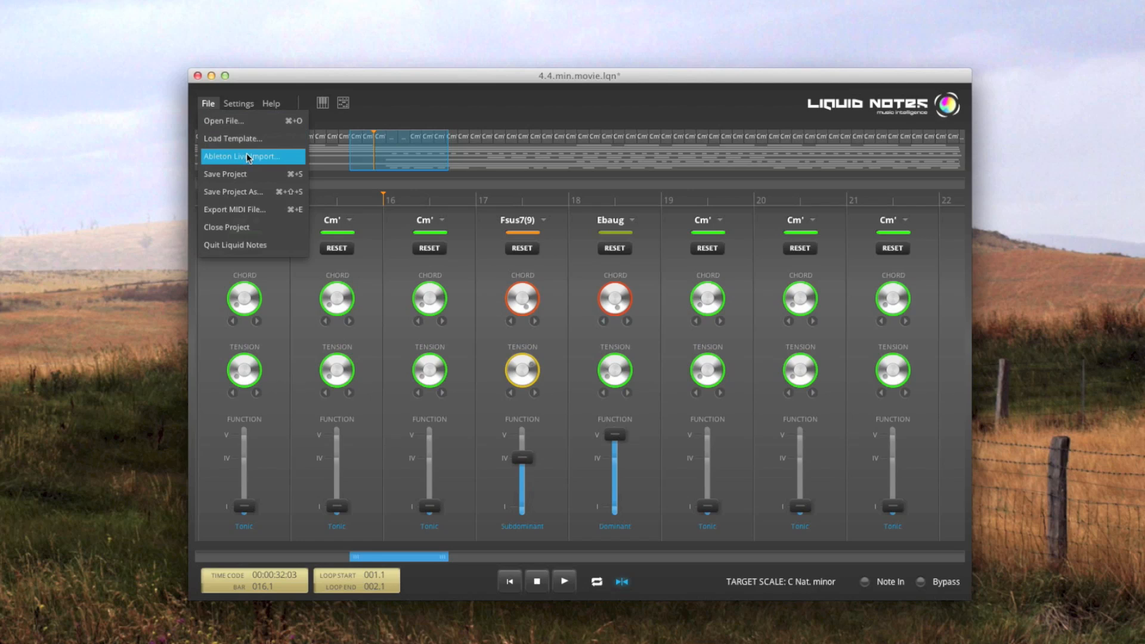
mouse_move(285, 163)
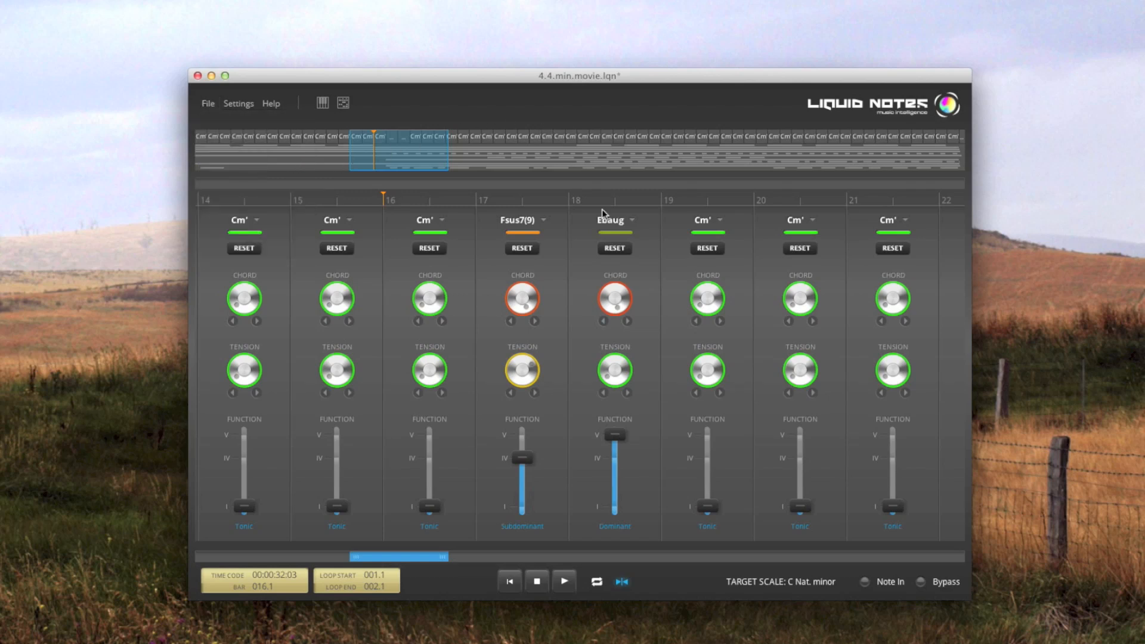
mouse_move(680, 409)
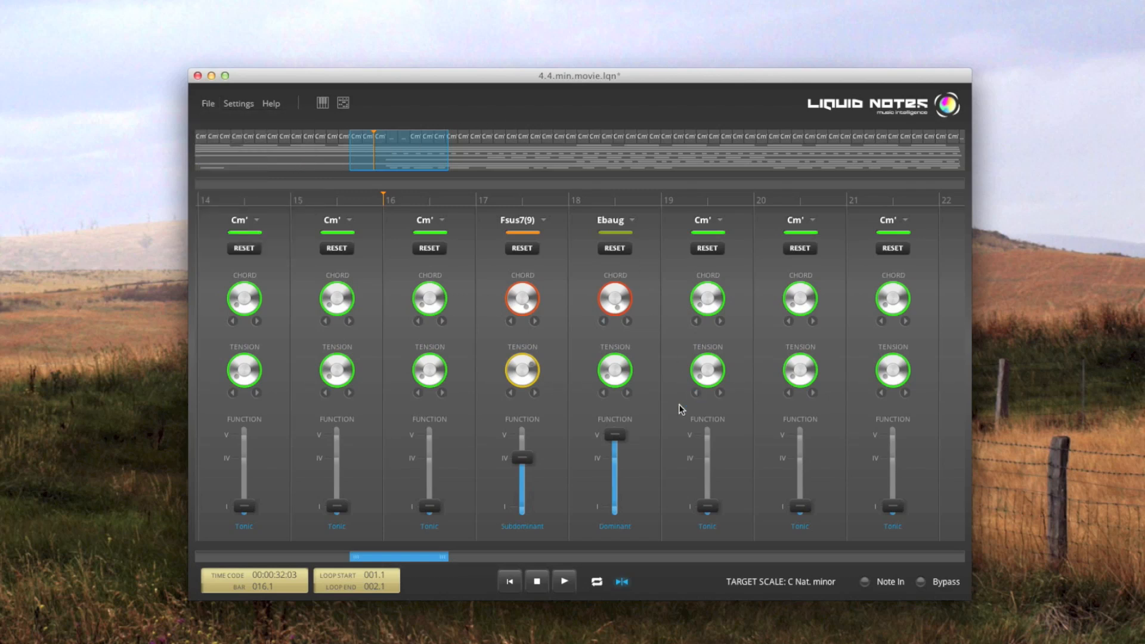